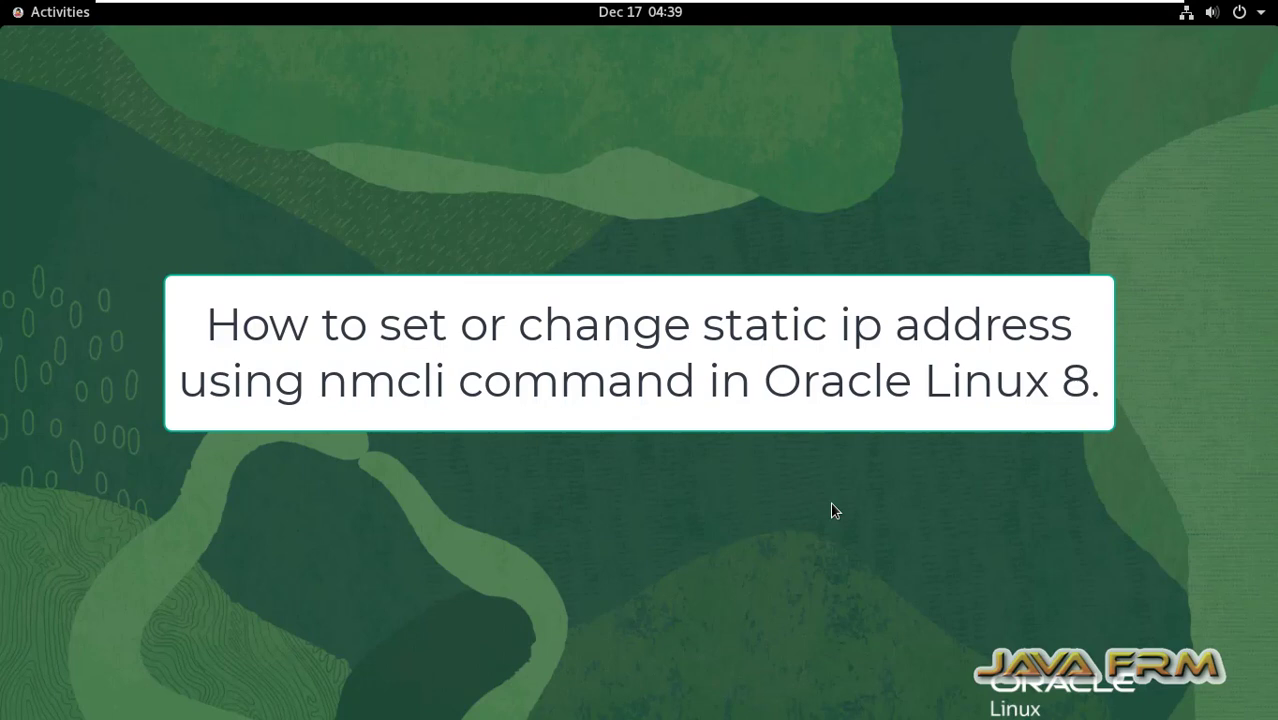
Switch to a root session with su, entering the root password.
click(60, 12)
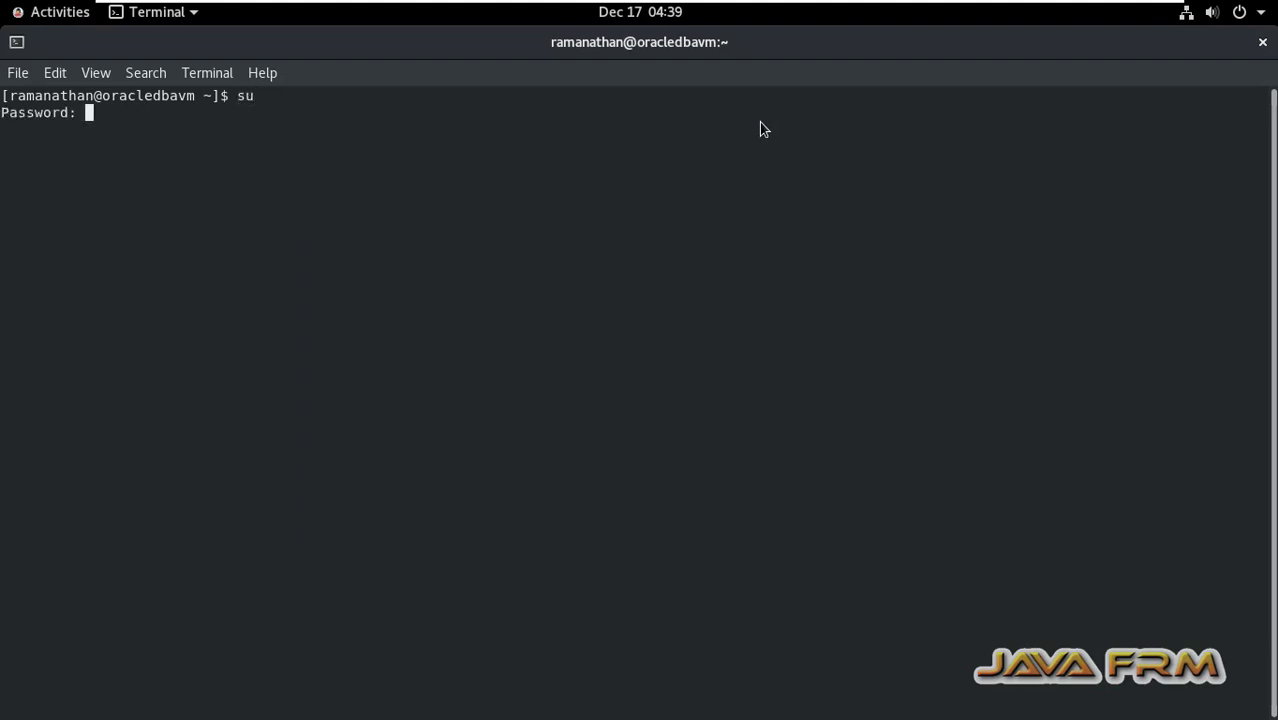
key(Return)
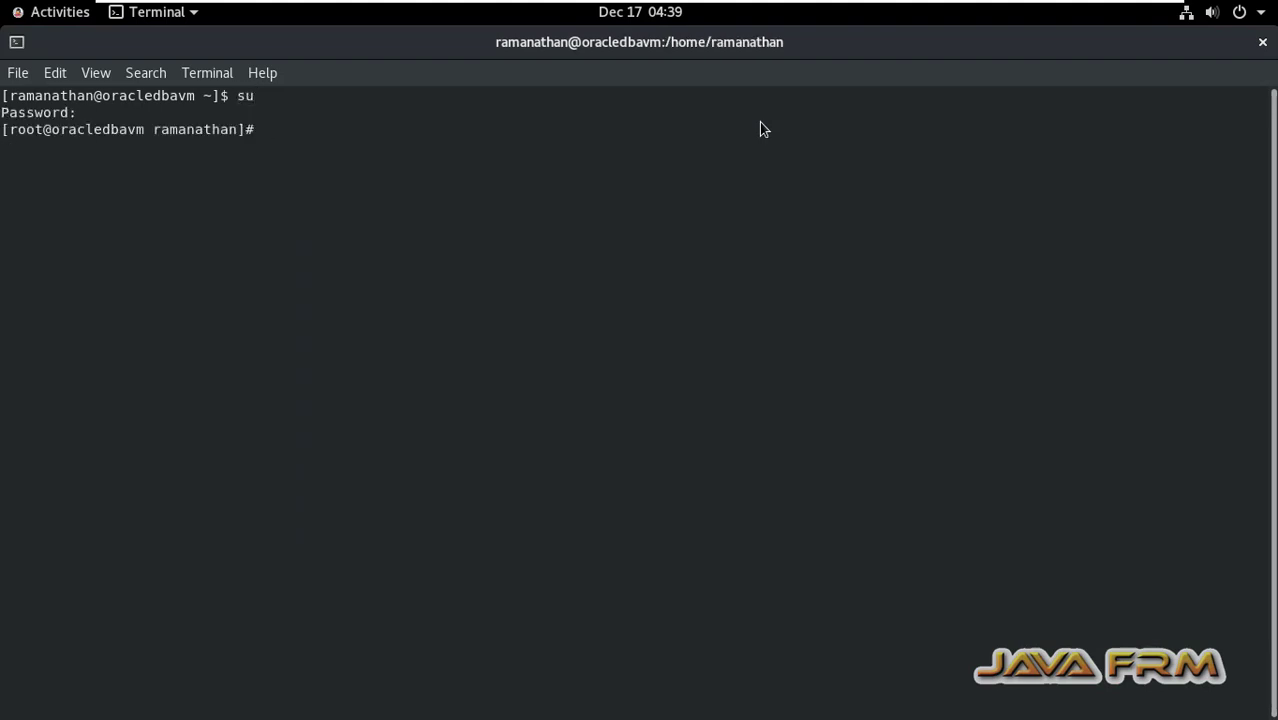
text(ip)
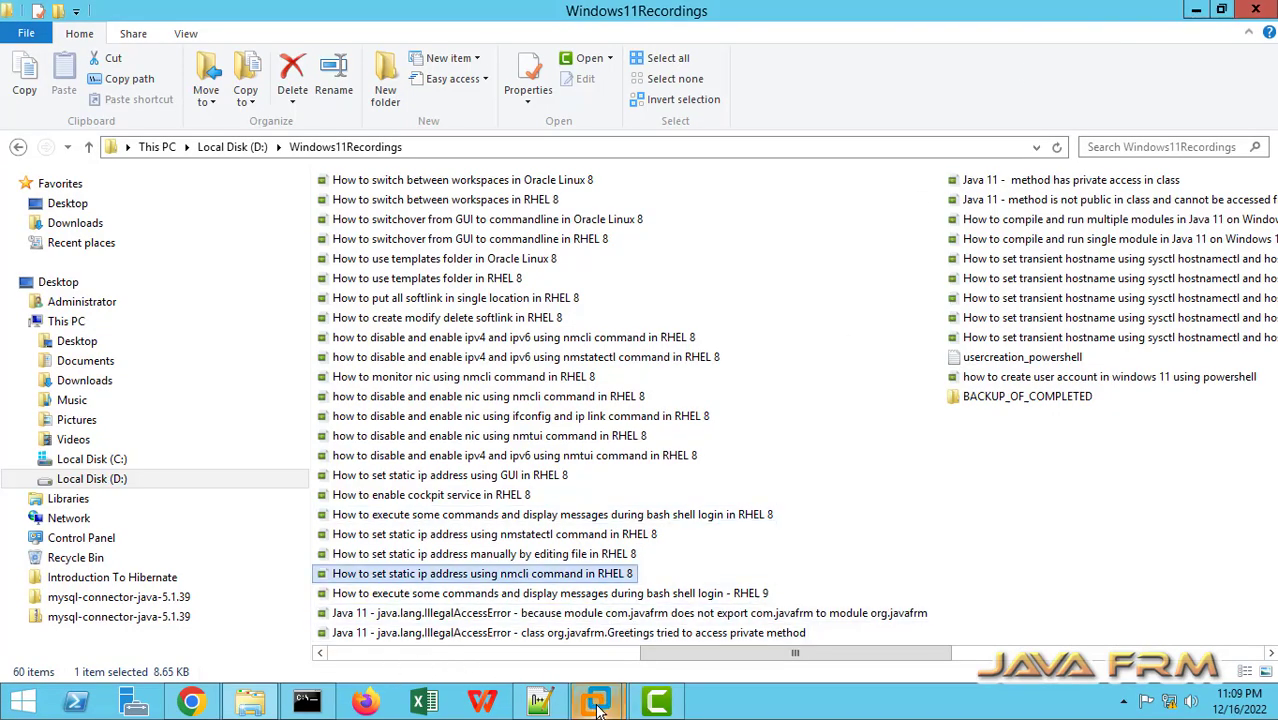
mouse_move(596, 700)
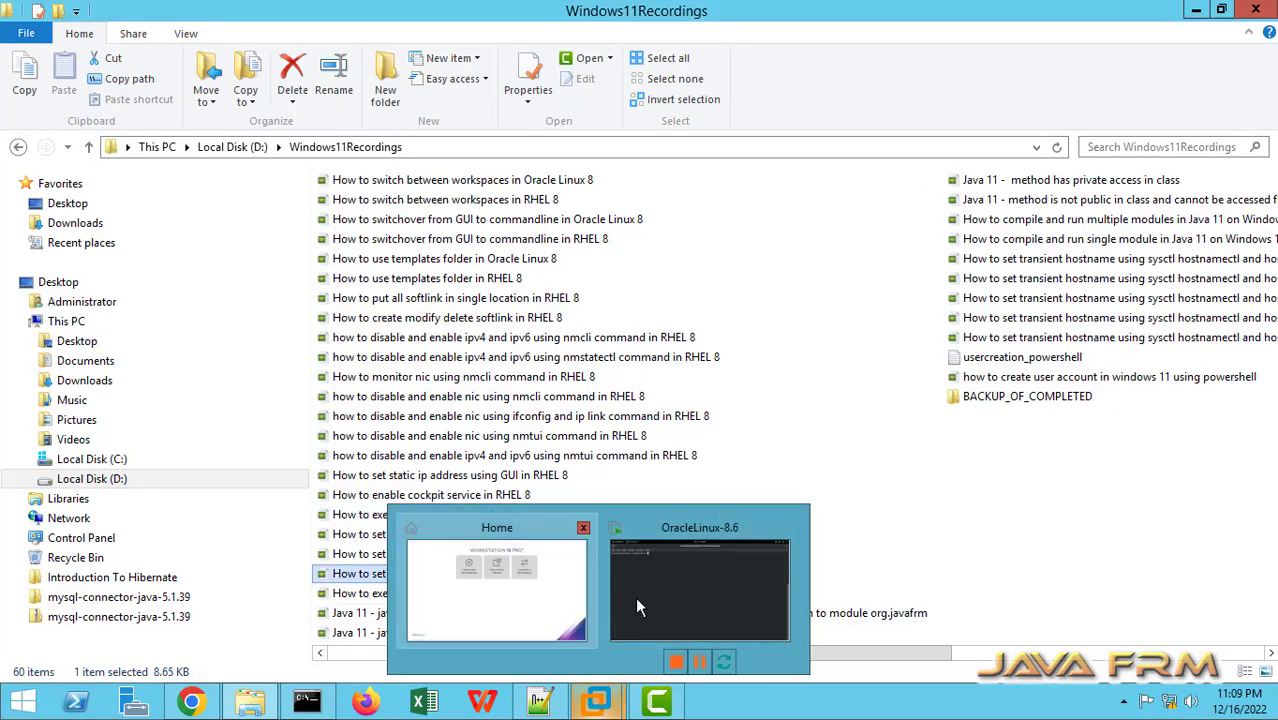
Confirm the OracleLinux-8.6 VM's network adapter is host-only, then cancel out of settings.
click(496, 590)
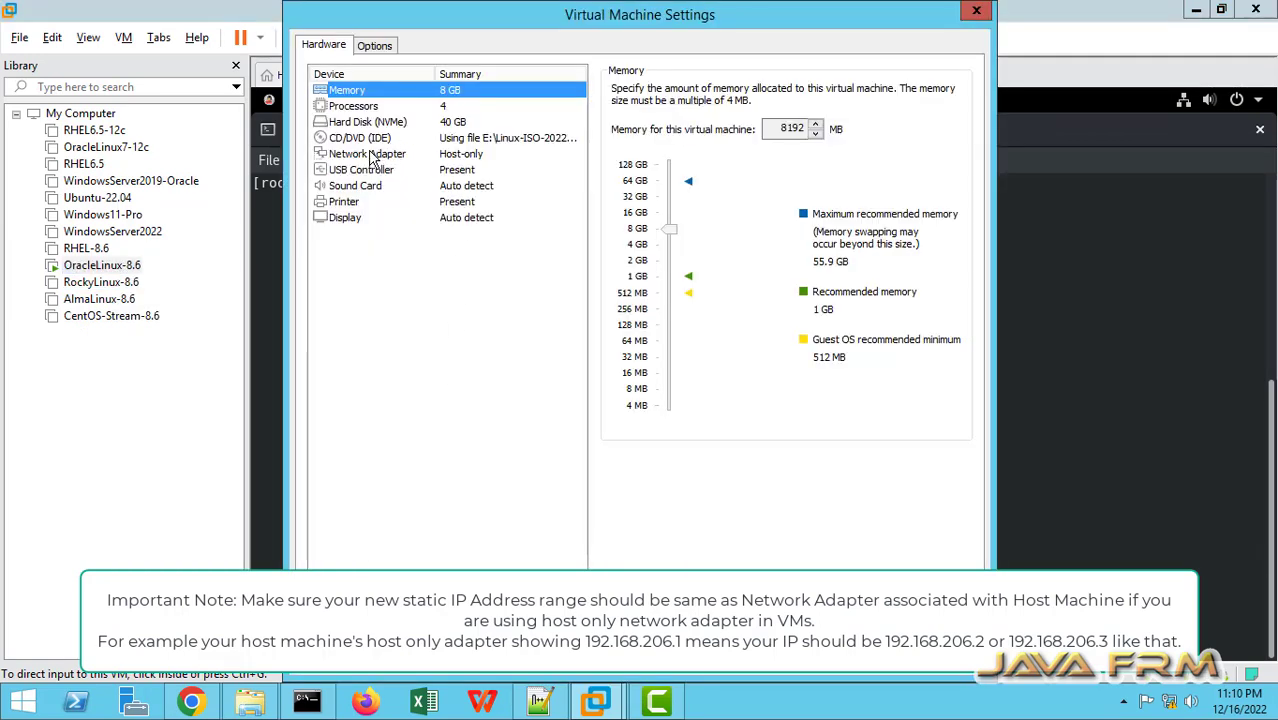
click(368, 152)
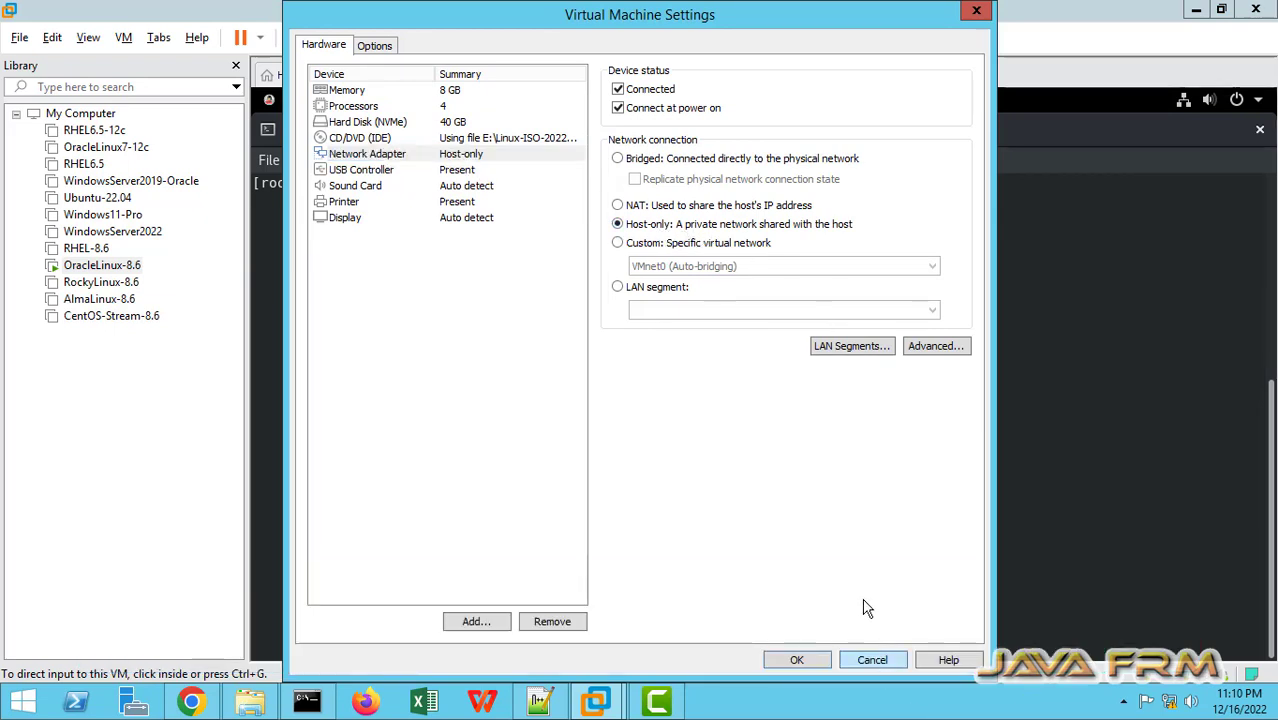
click(796, 660)
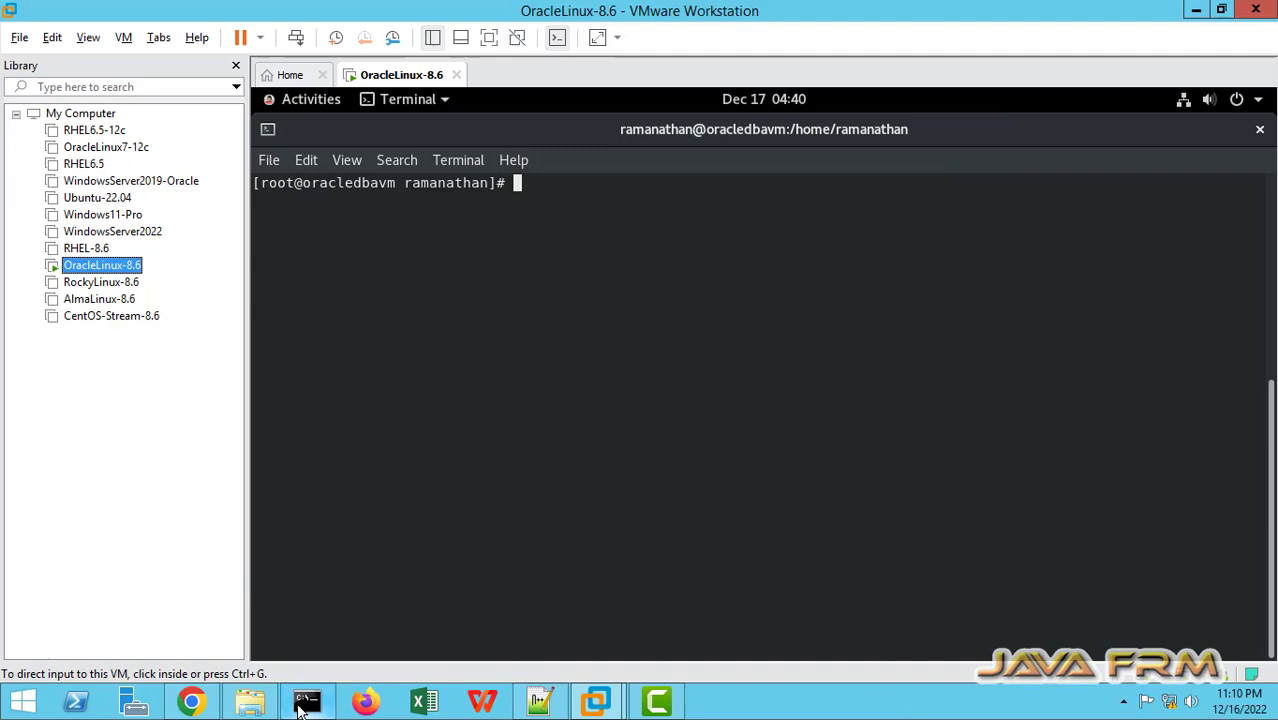
View the host's ipconfig output showing VMnet1 with IPv4 192.168.206.1.
click(306, 700)
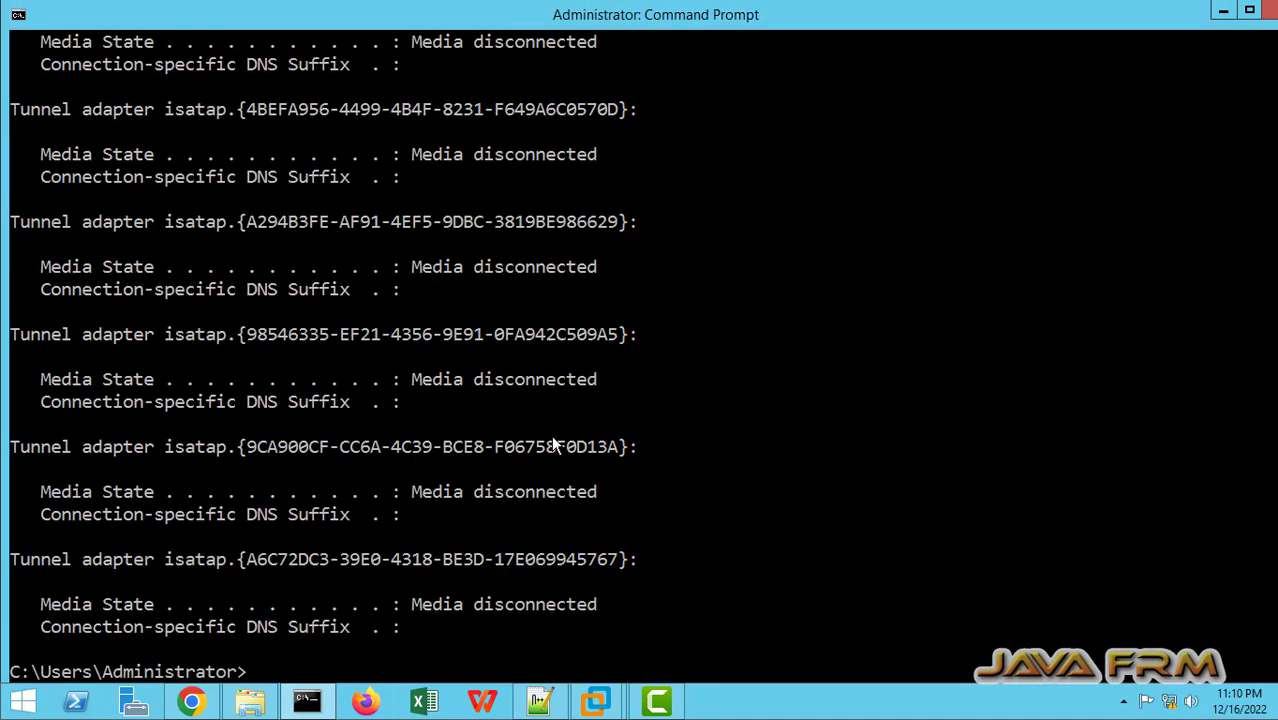
scroll(up, 3)
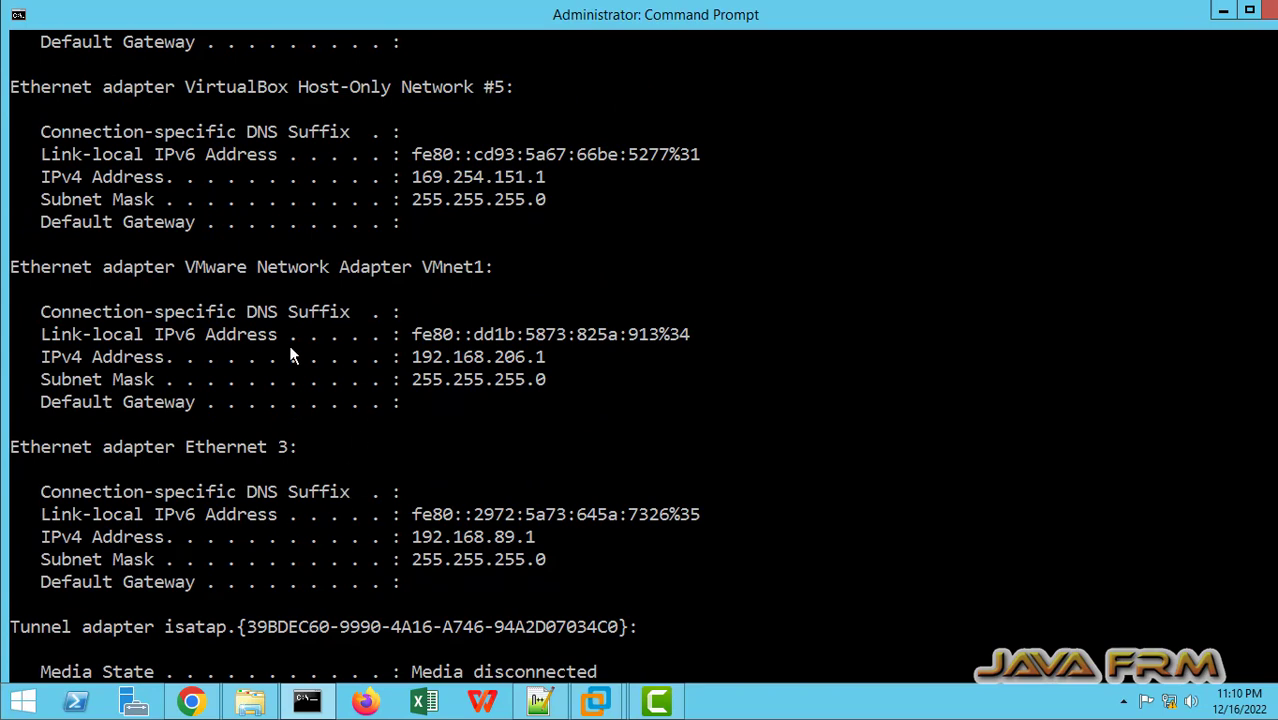
mouse_move(456, 356)
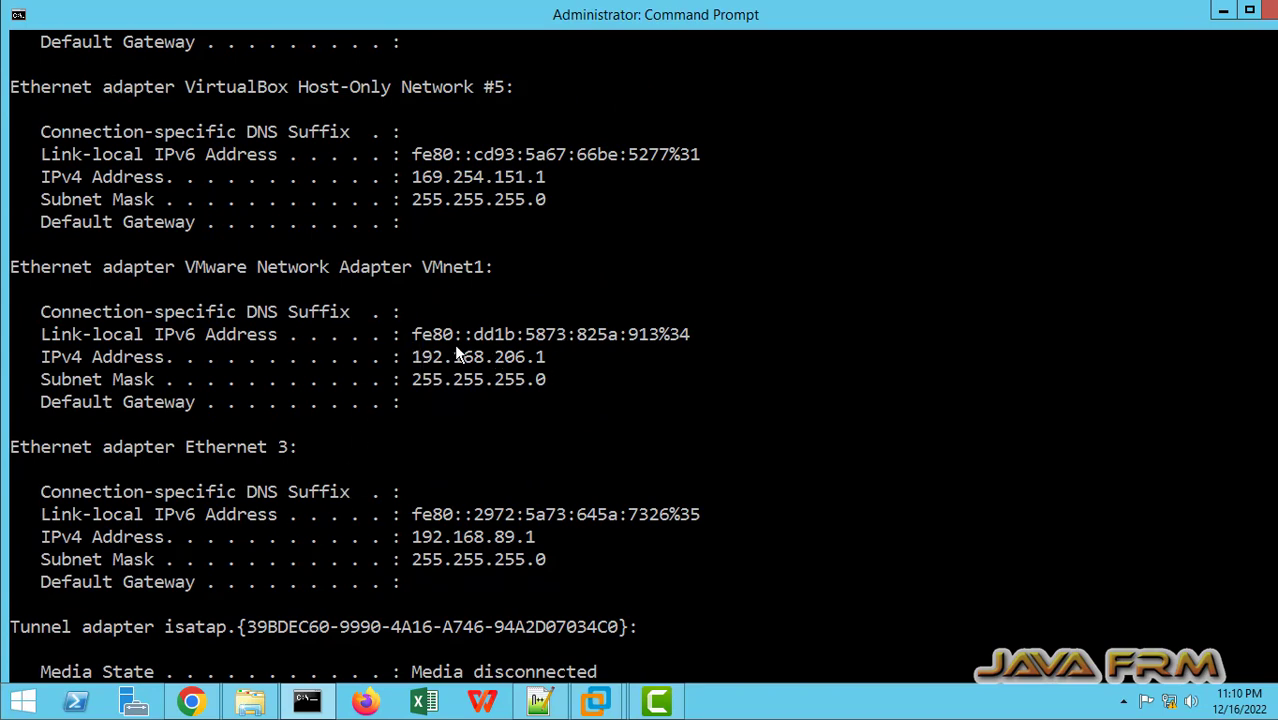
mouse_move(352, 442)
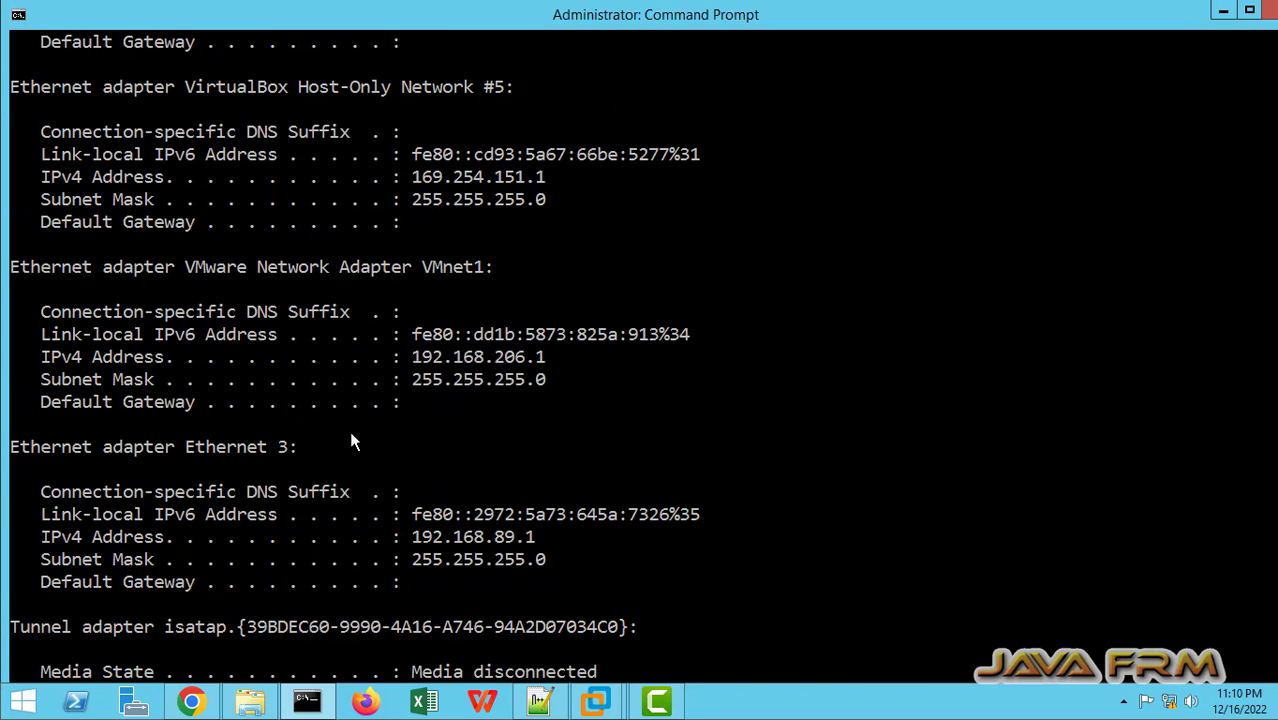
mouse_move(1130, 280)
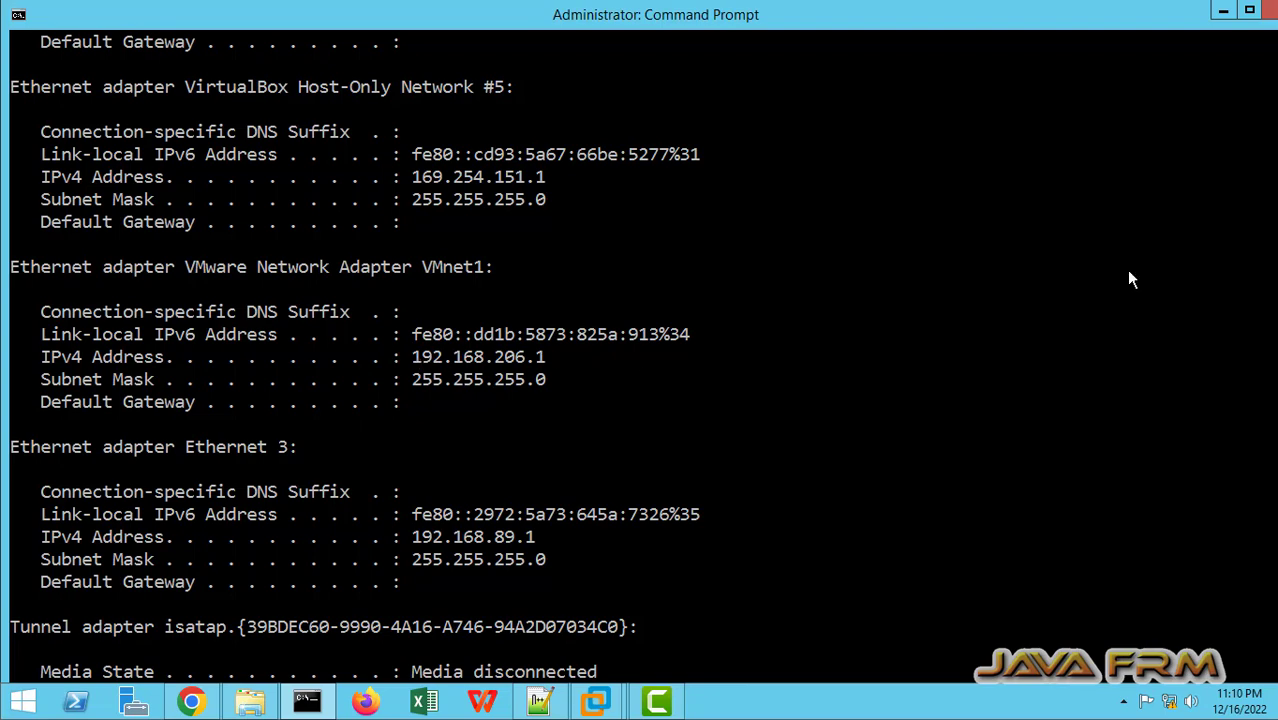
mouse_move(1224, 12)
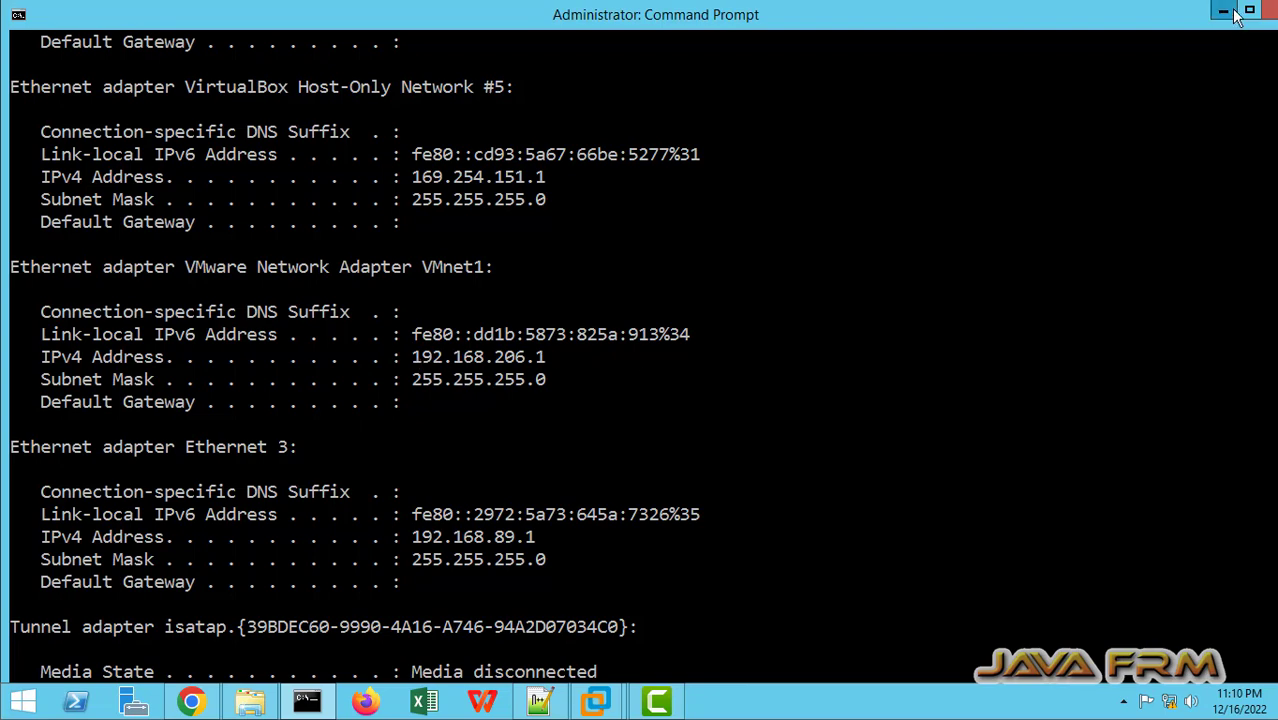
In the full-screen VM, run nmcli device show, listing ens160 connected at 192.168.206.4/24.
click(594, 700)
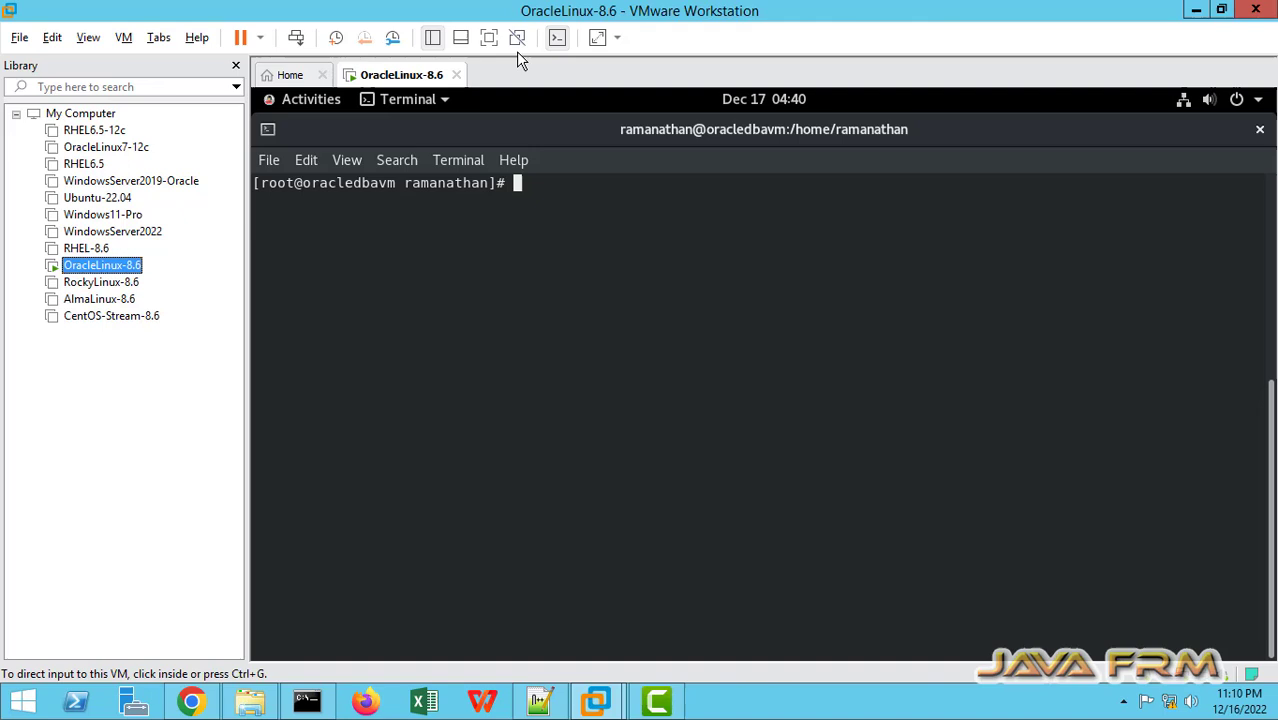
mouse_move(490, 38)
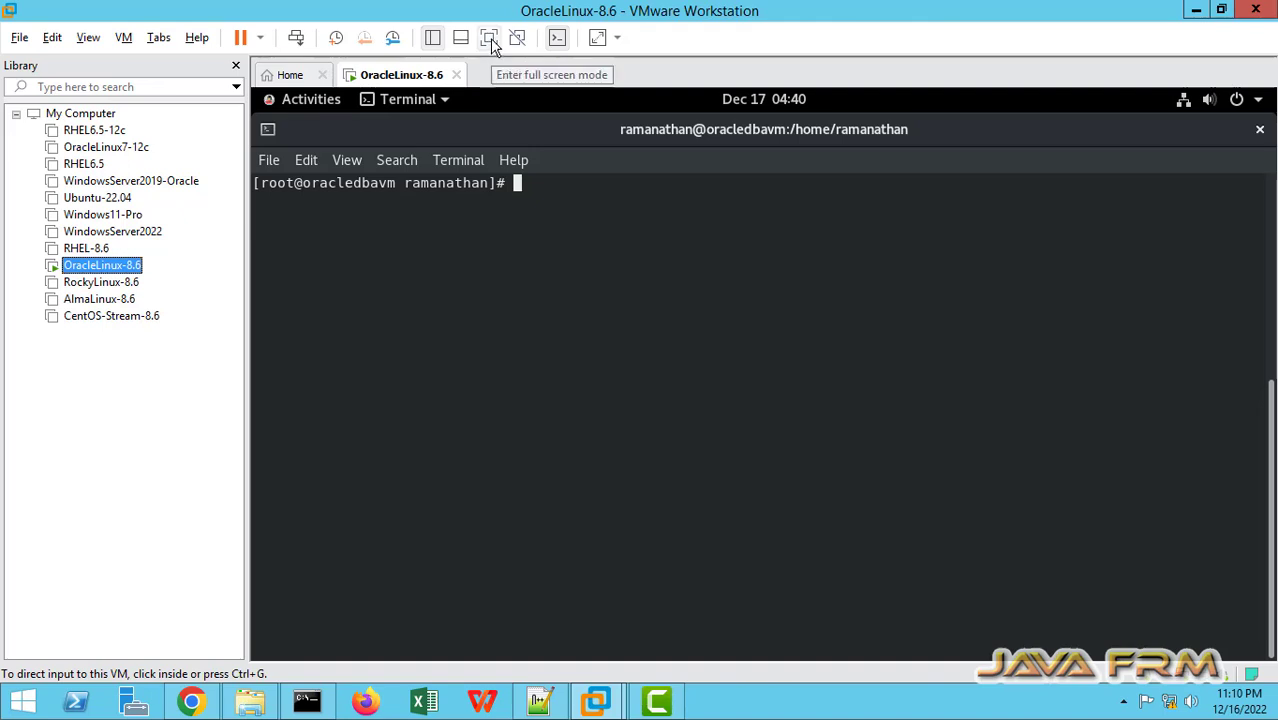
click(552, 74)
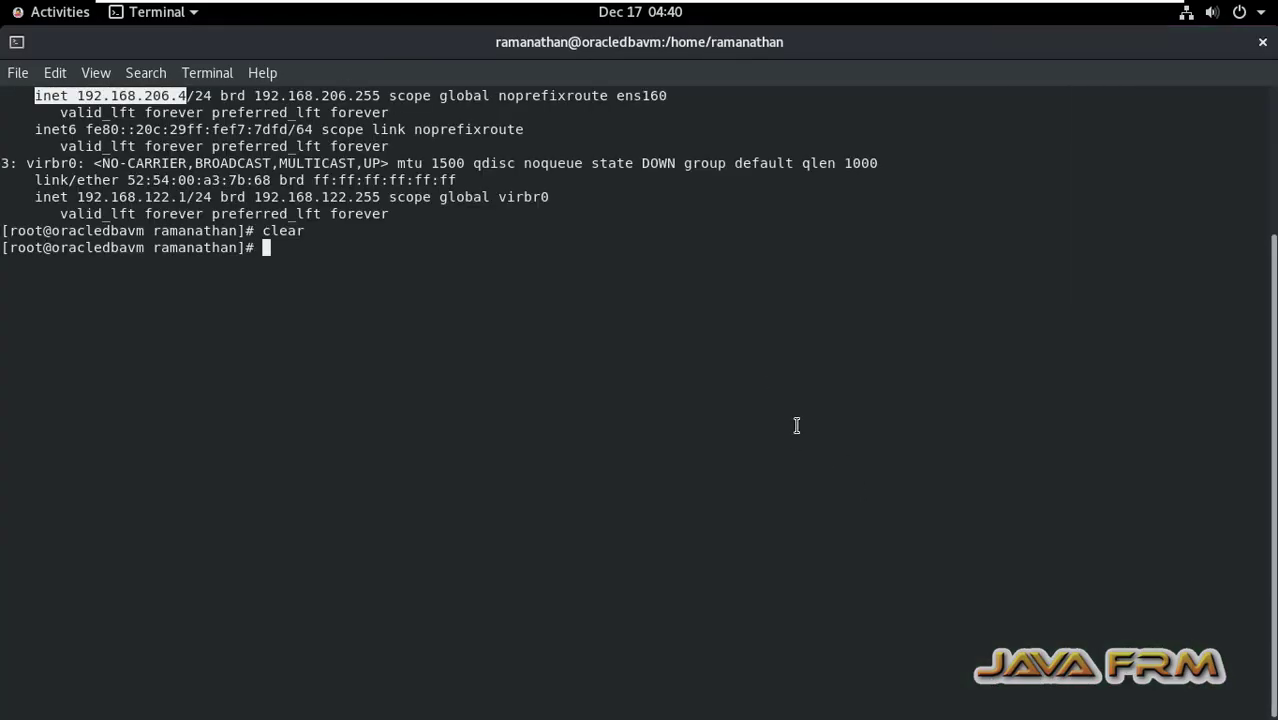
text(clear)
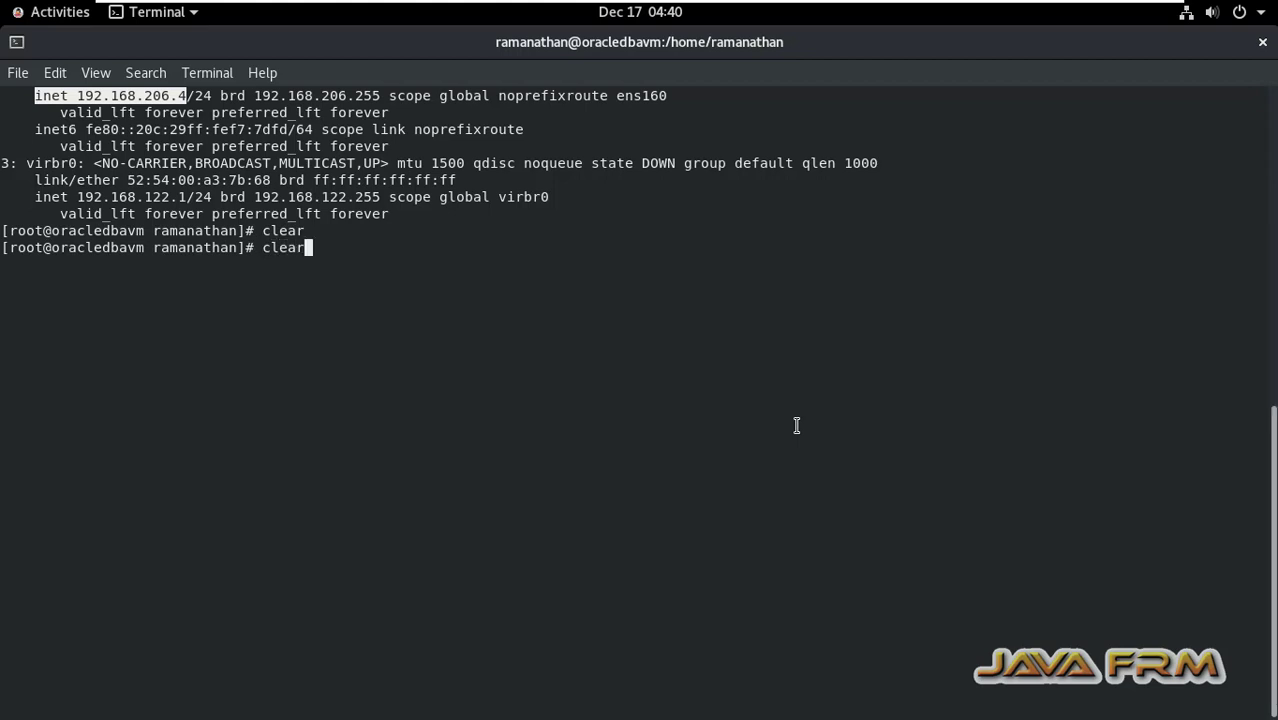
key(Return)
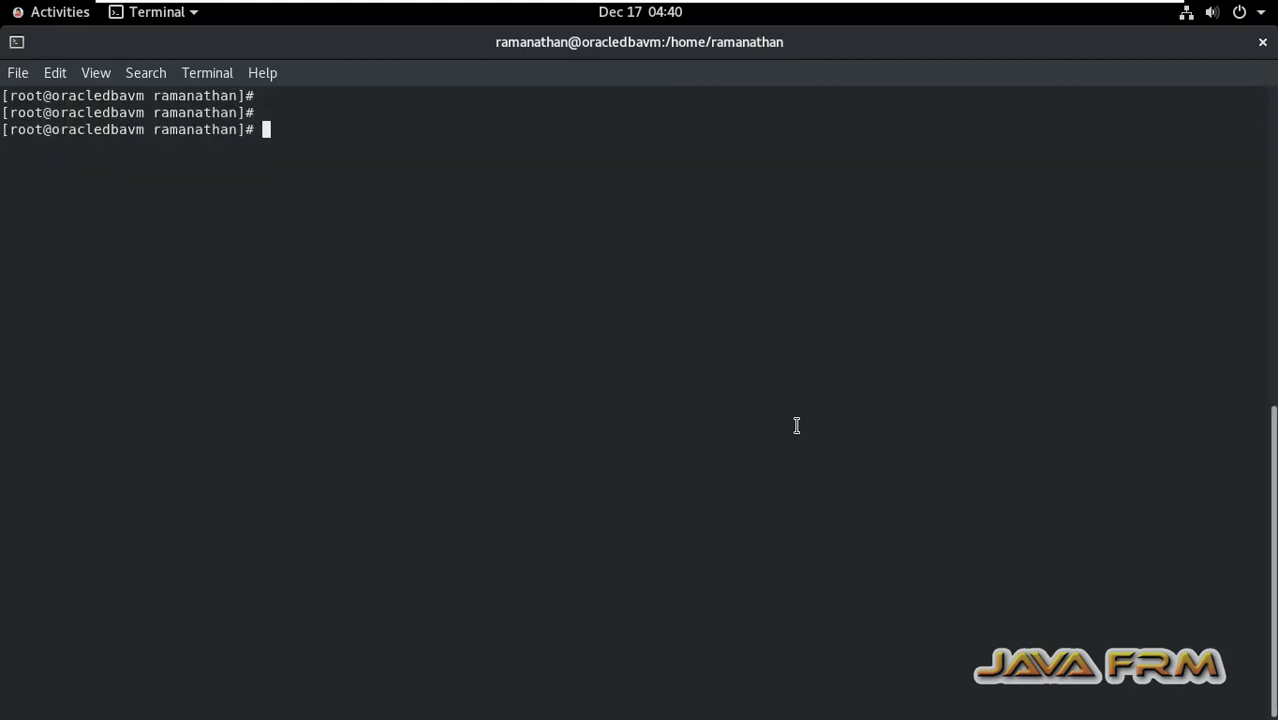
text(nmcli d)
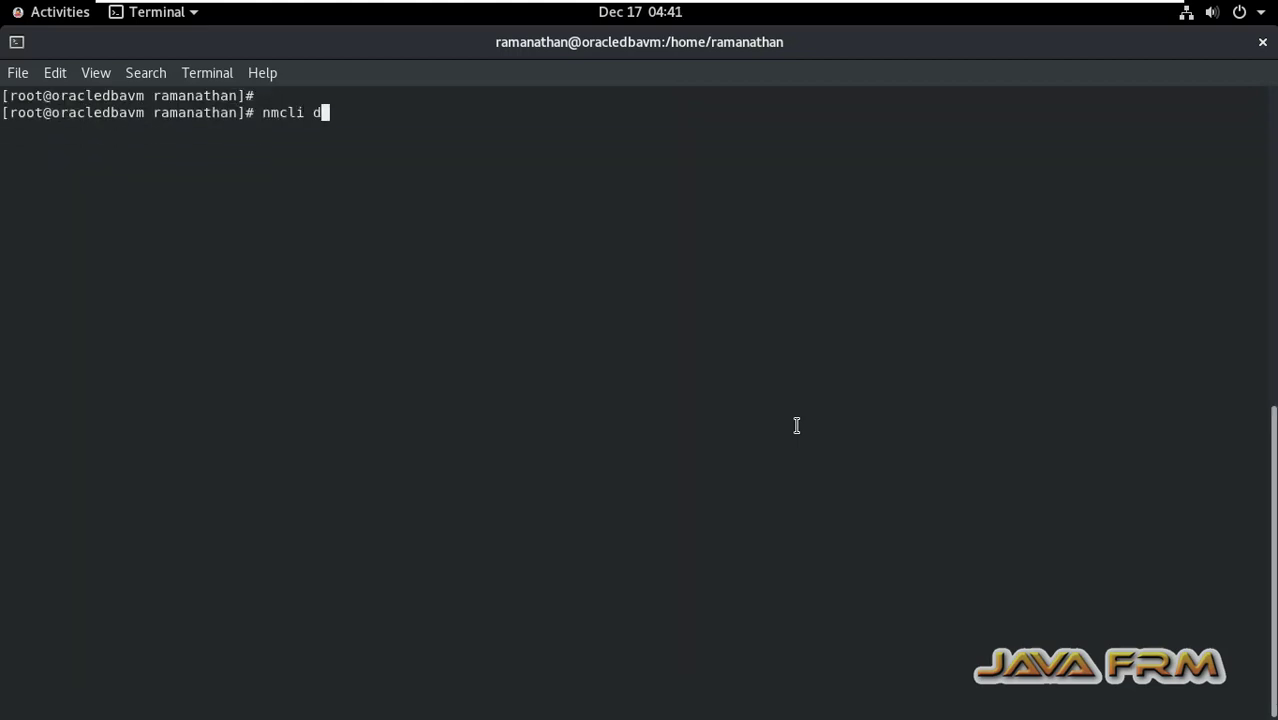
key(Return)
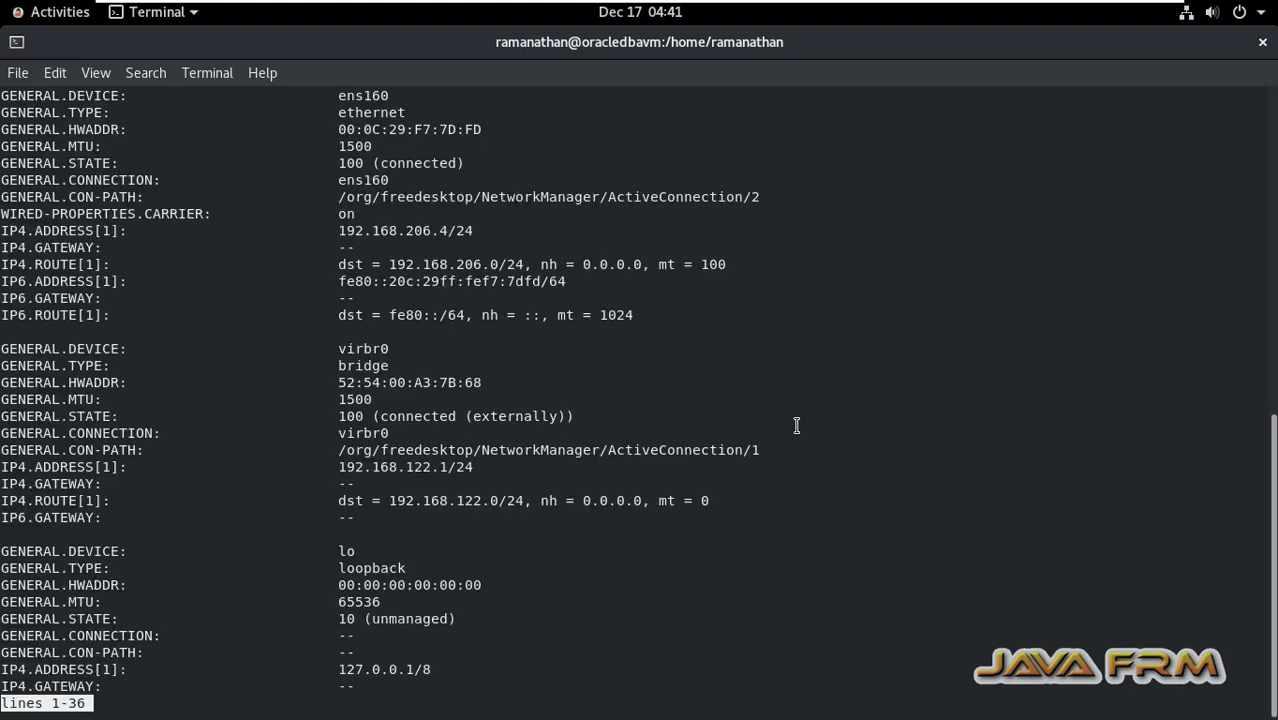
mouse_move(216, 468)
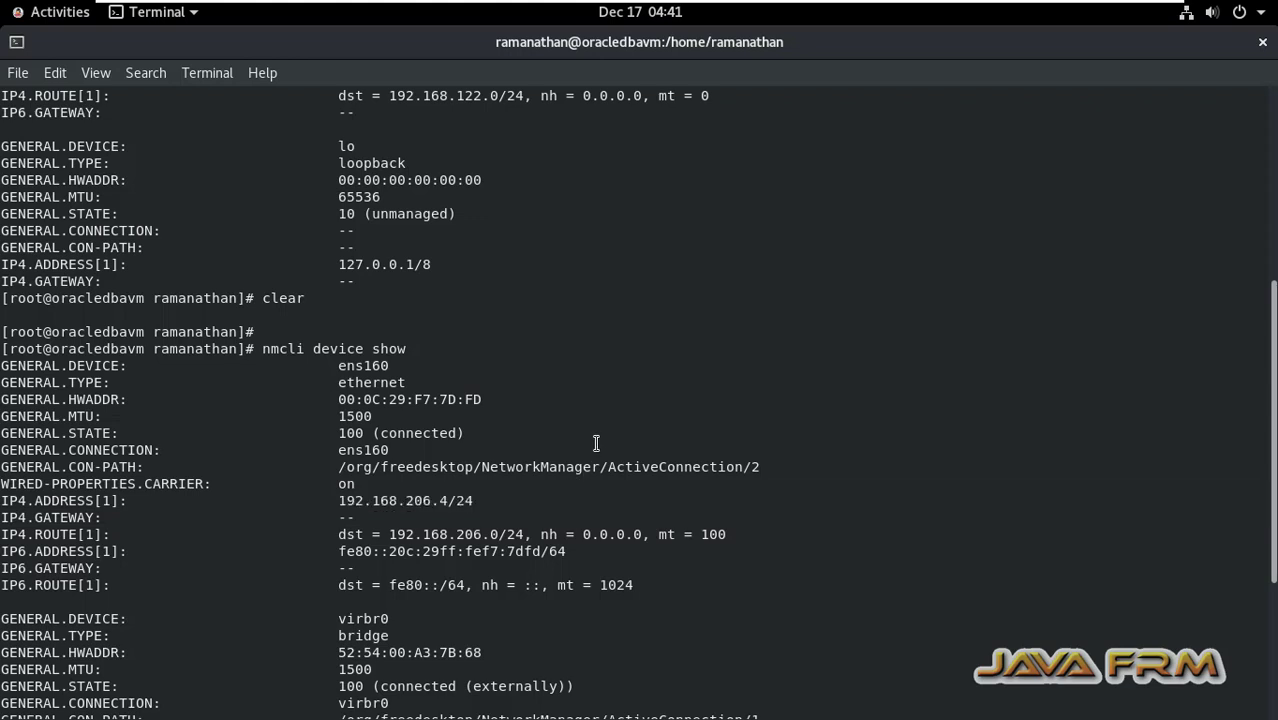
scroll(down, 3)
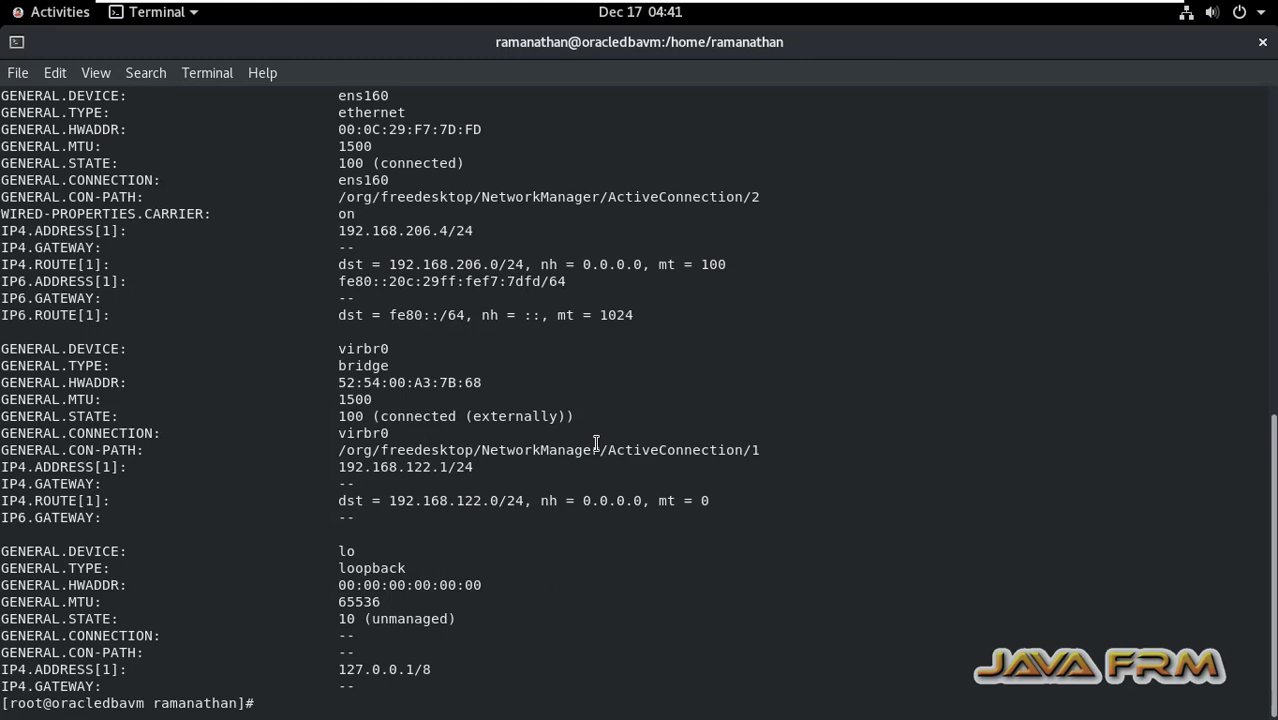
Run 'nmcli con mod ens160 ipv4.method manual' to switch ens160 to manual addressing.
text(nmc)
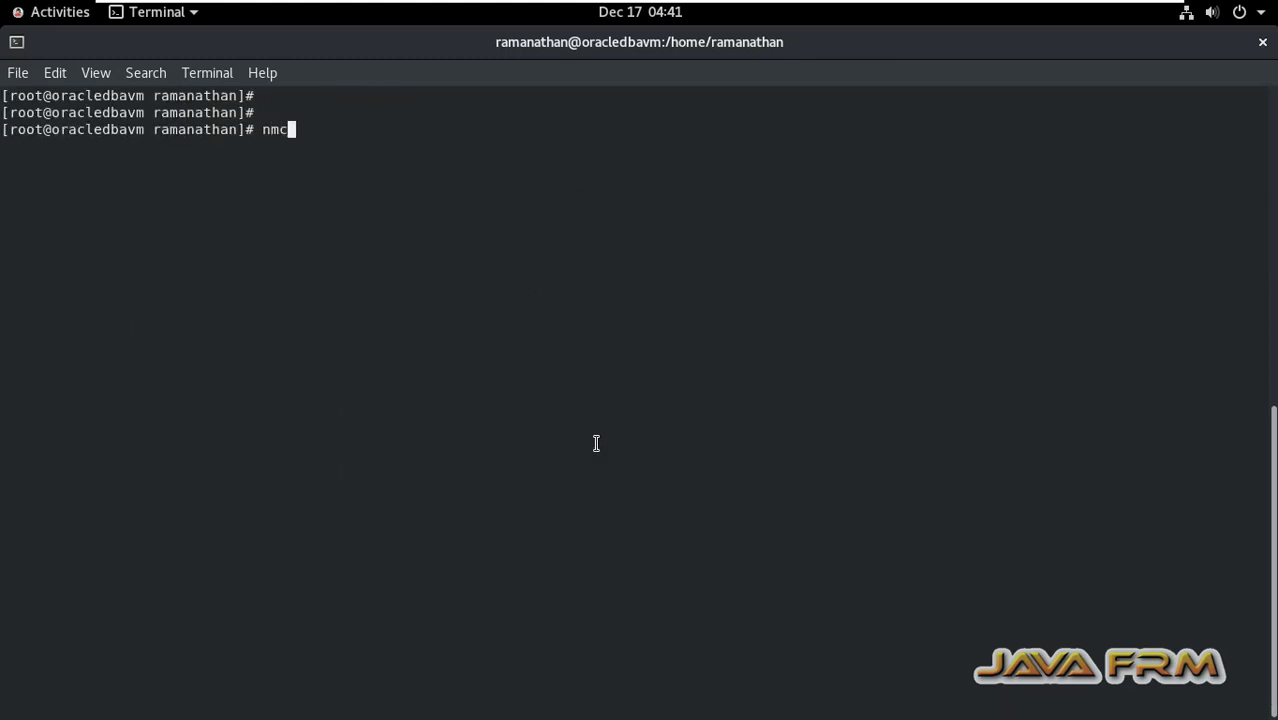
text(li con)
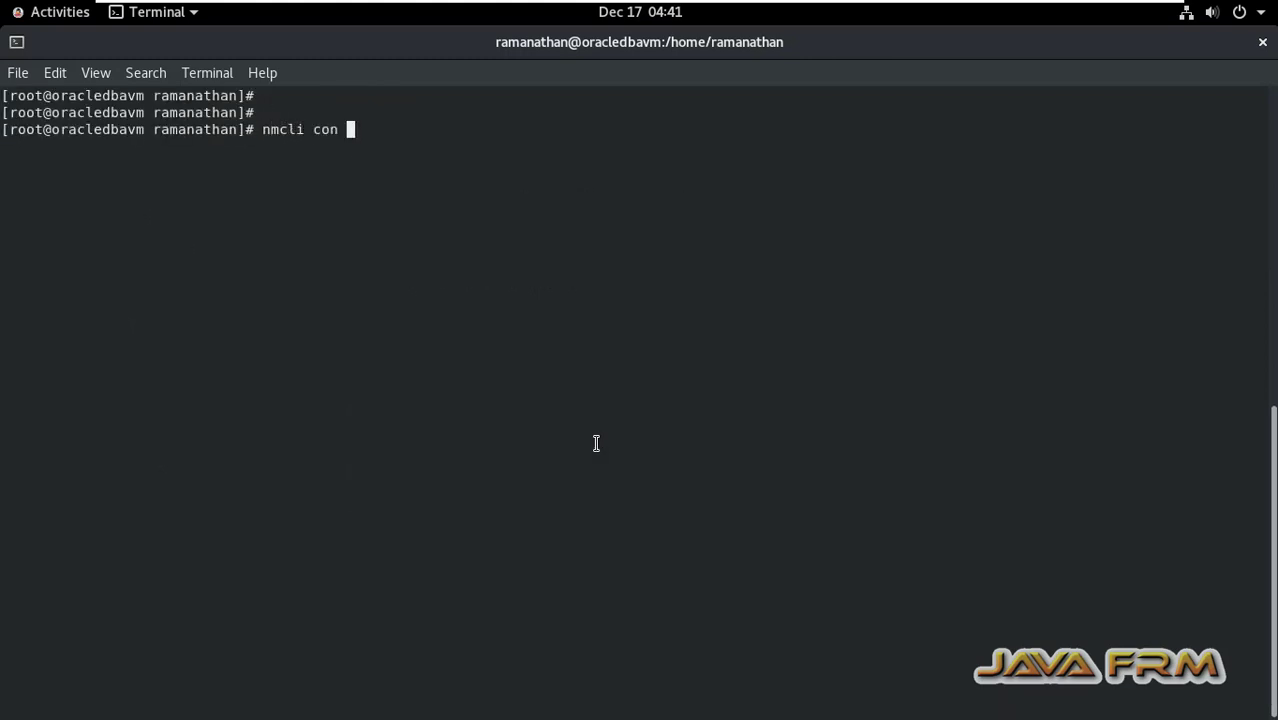
text(mod)
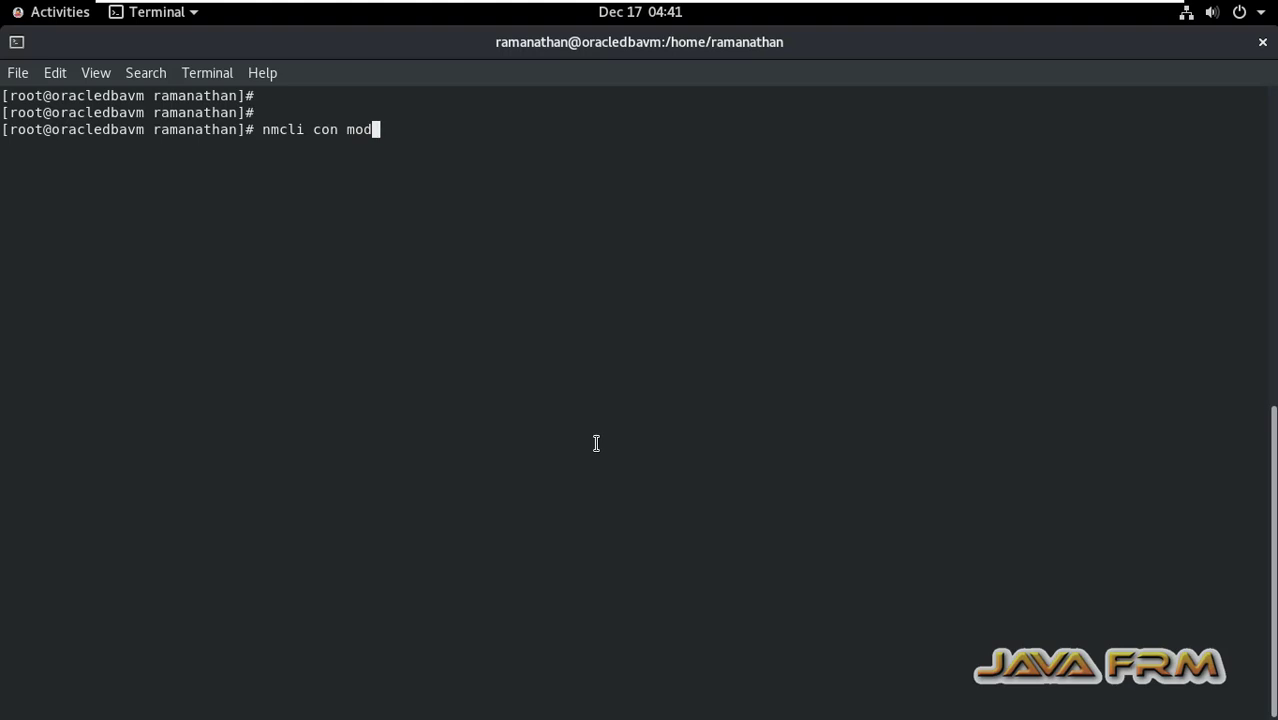
text(e)
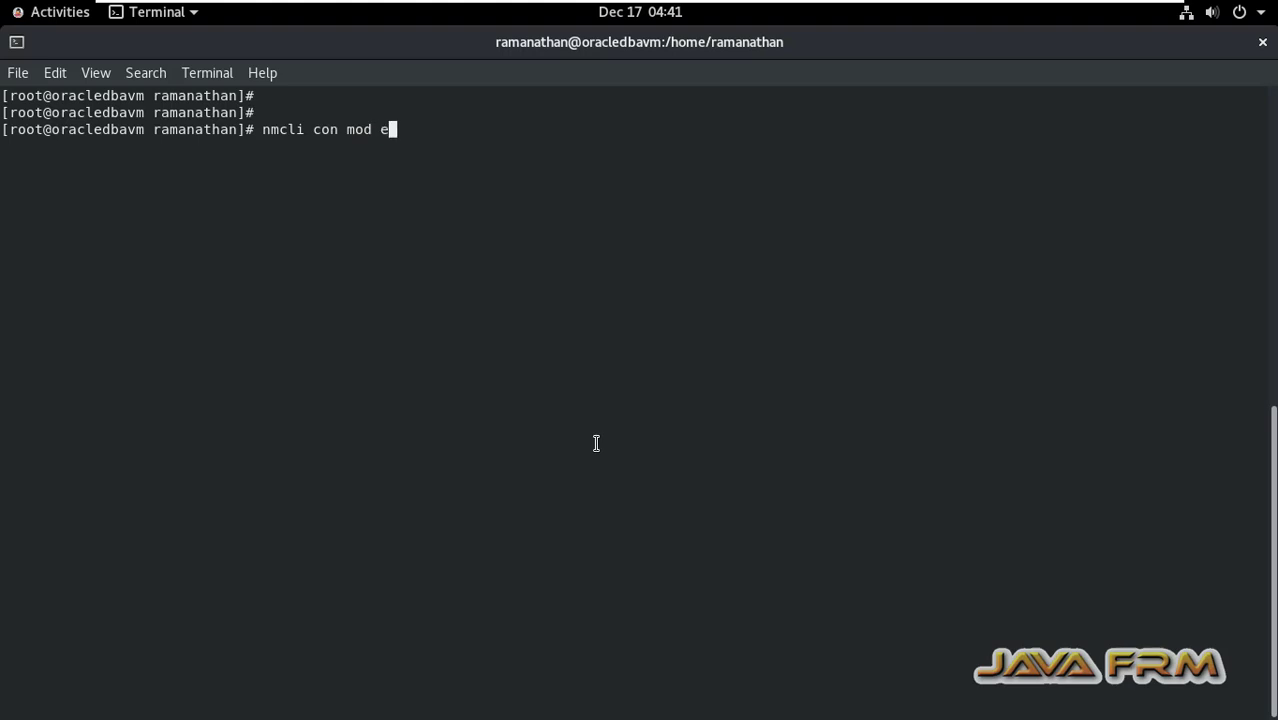
text(ns1)
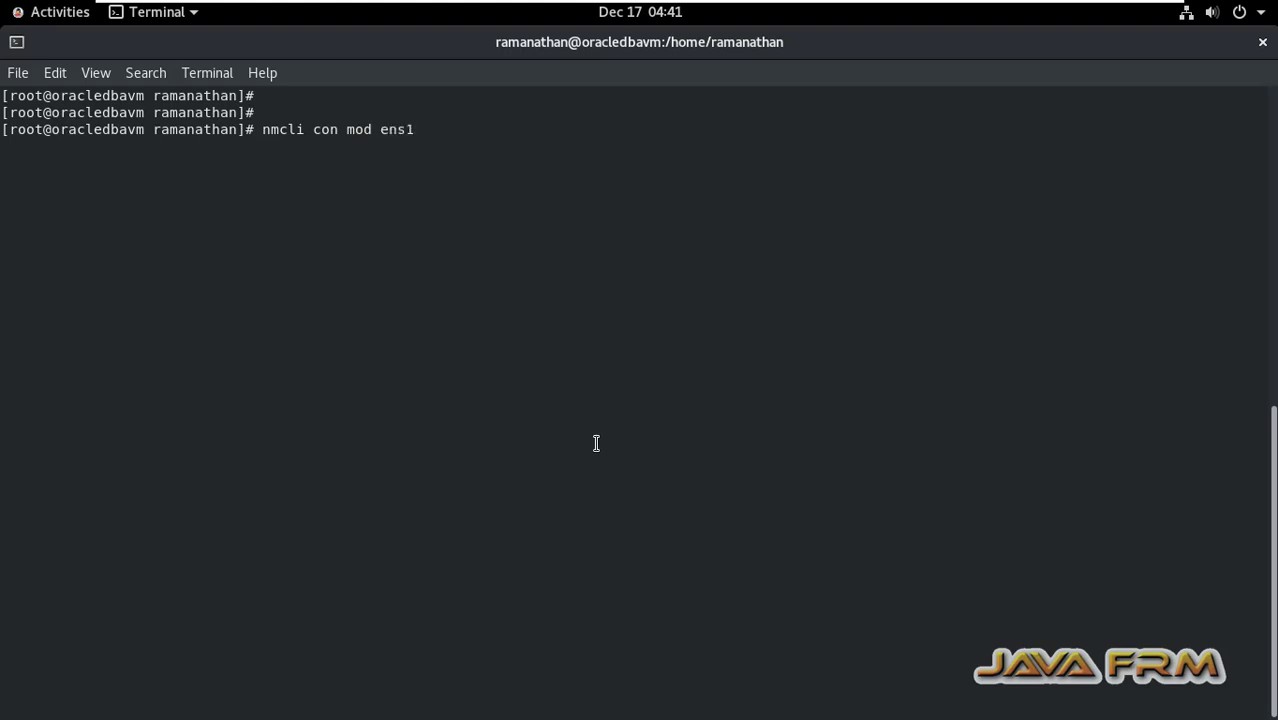
text(60)
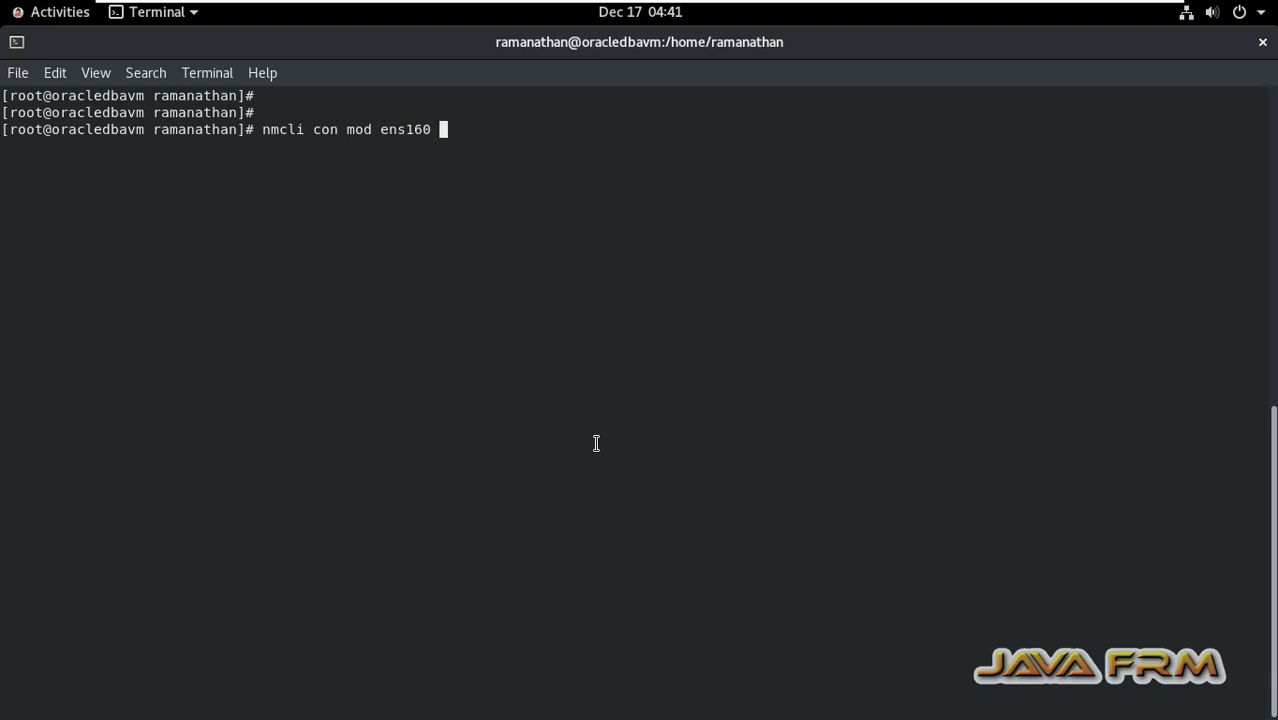
text(ipv)
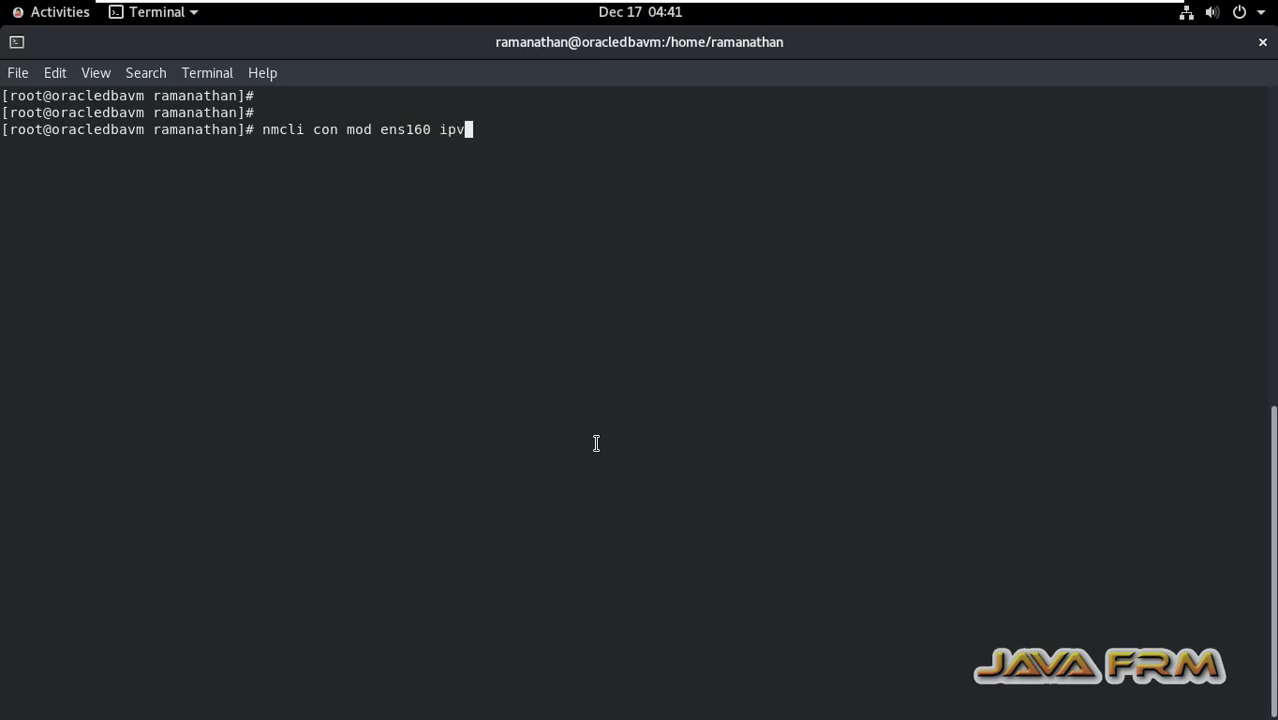
text(4.me)
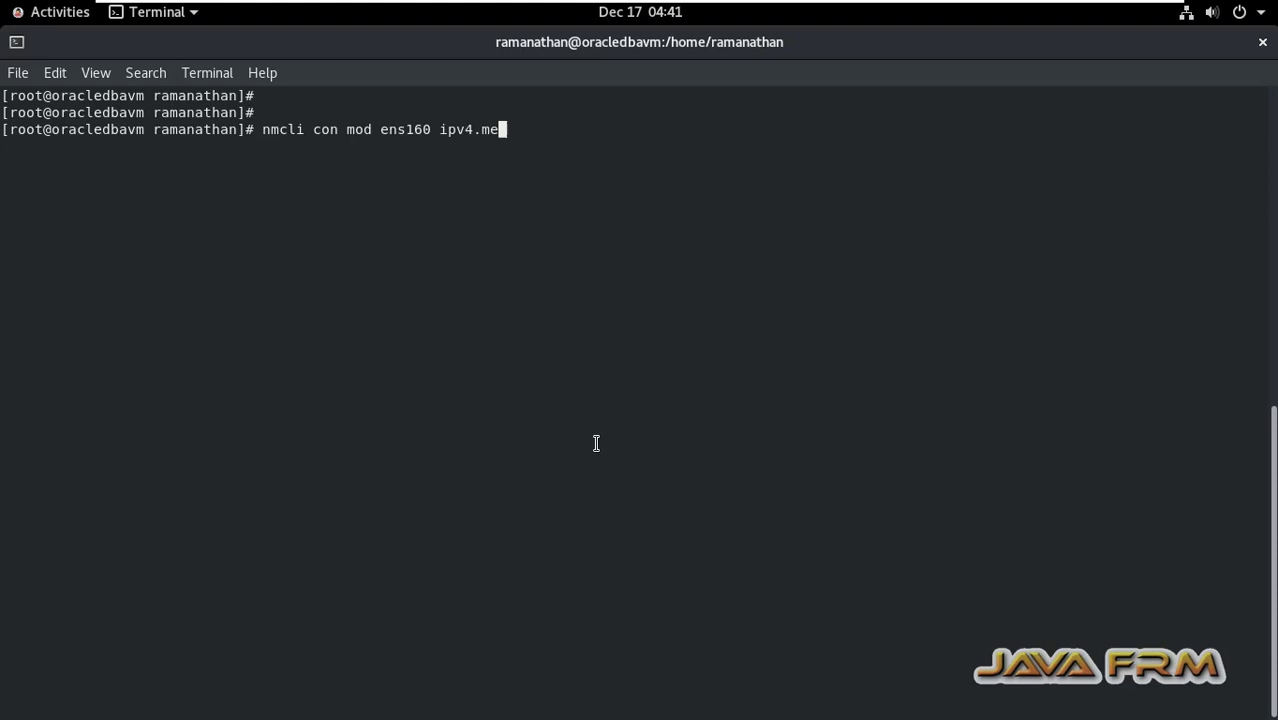
text(thod)
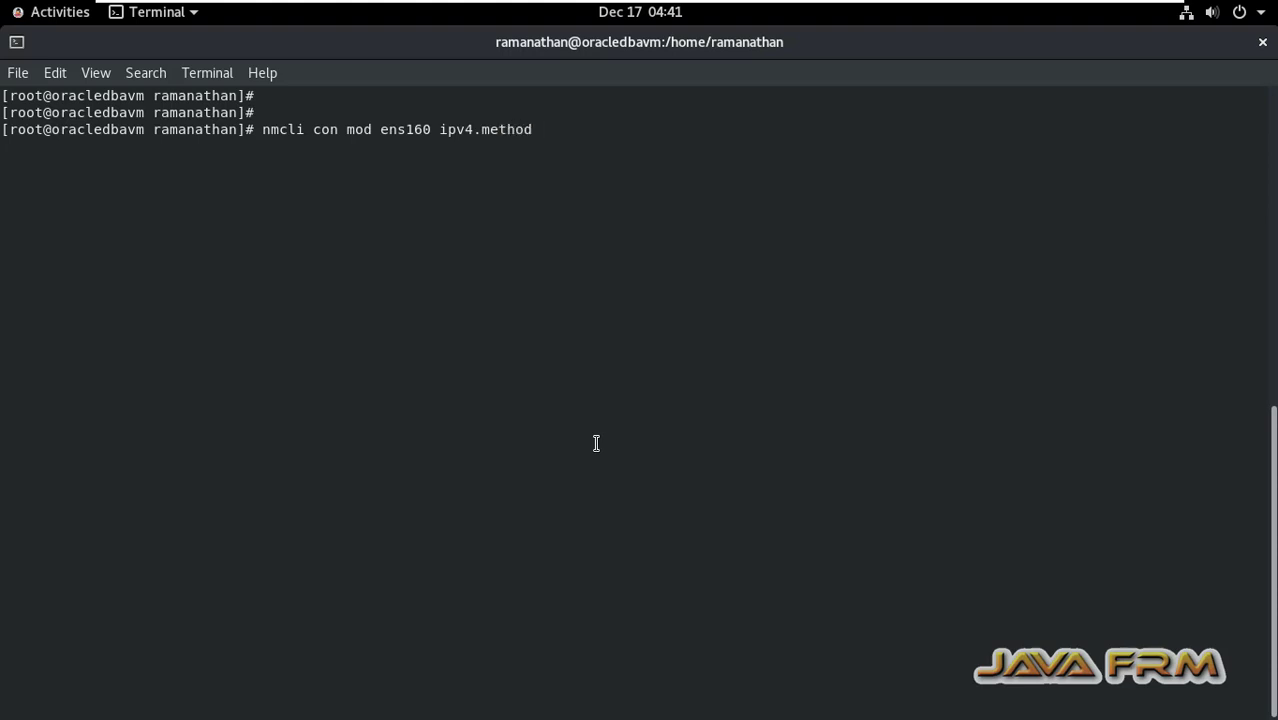
text(manual)
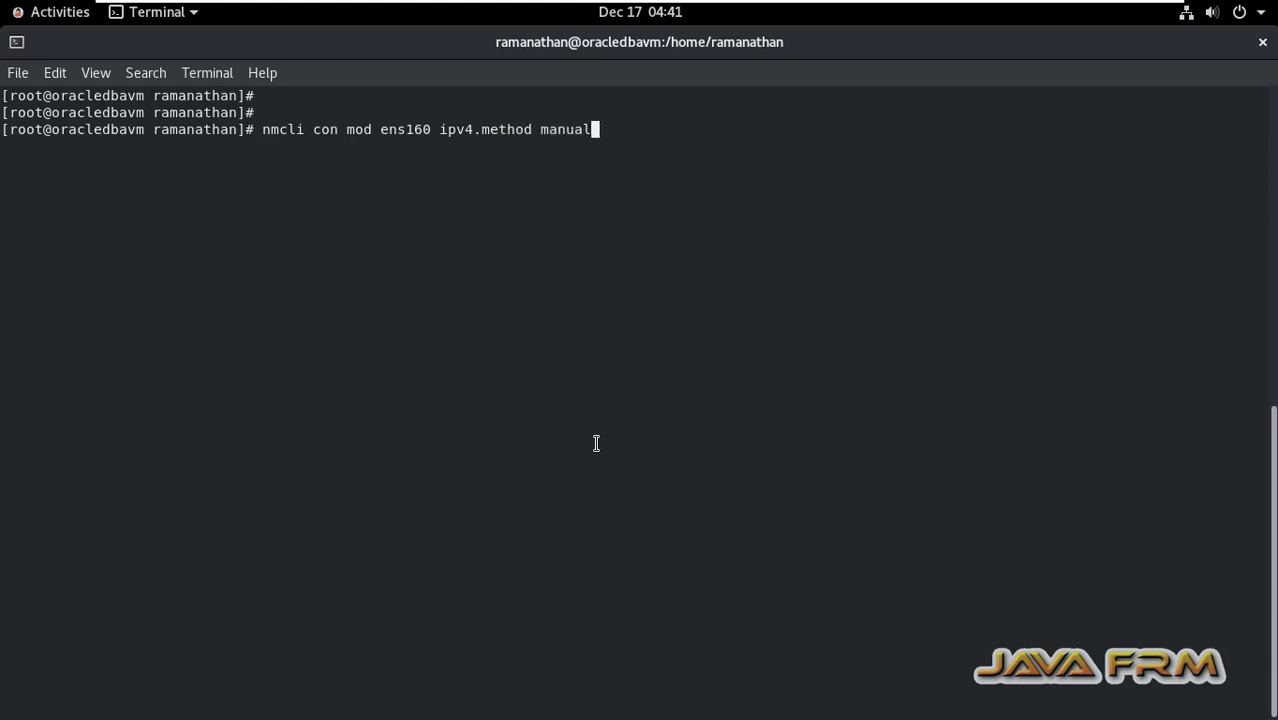
key(Return)
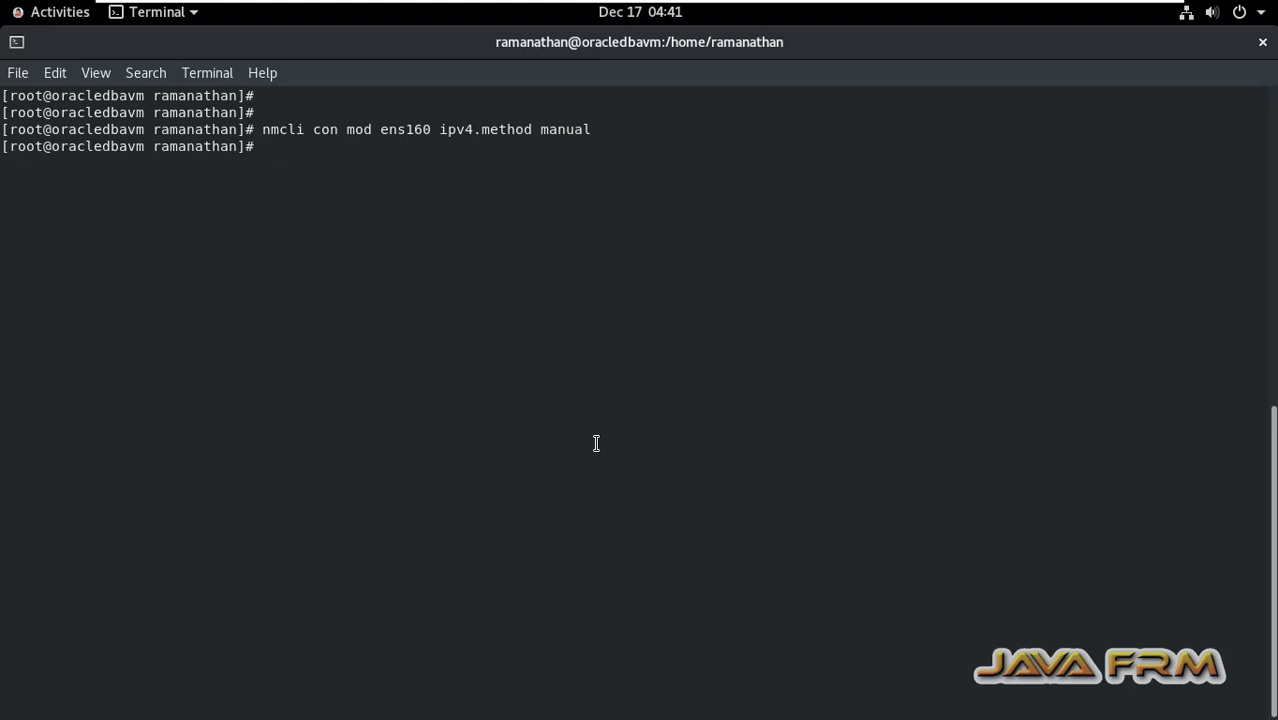
Run 'nmcli con mod ens160 ipv4.addresses 192.168.206.6/24' to assign the static address.
text(nmcli)
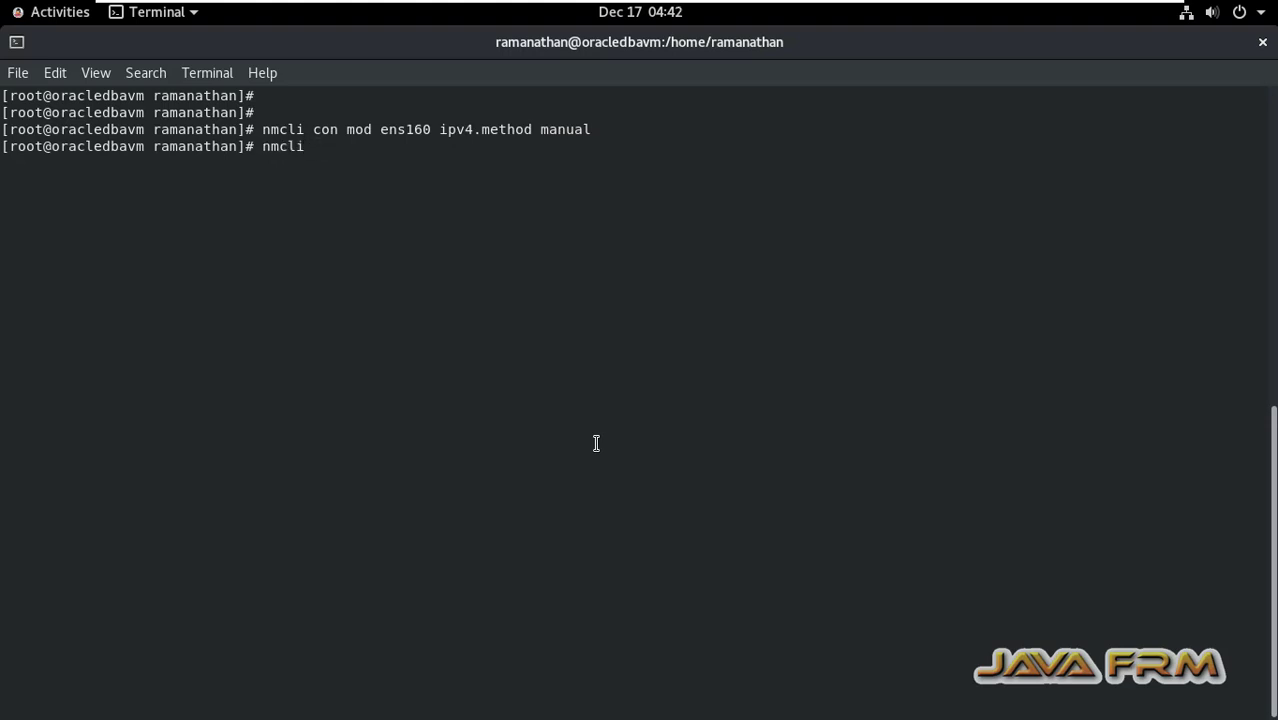
text(con m)
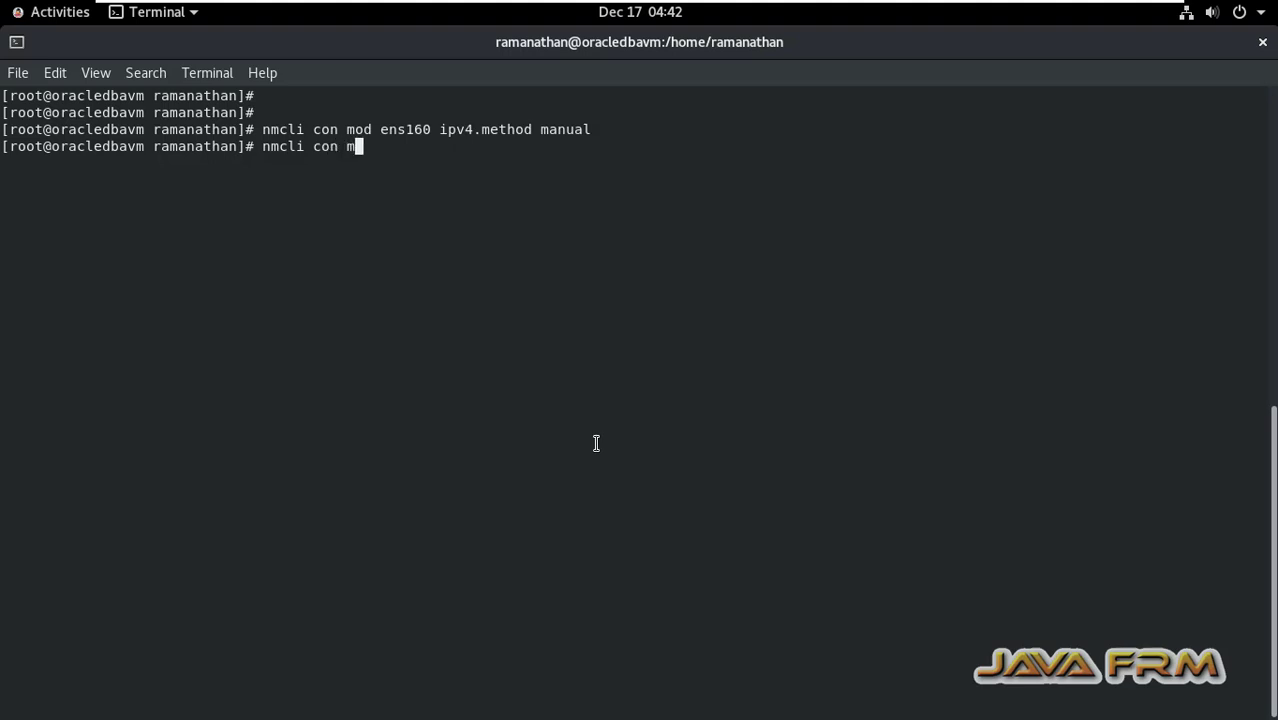
text(od ens)
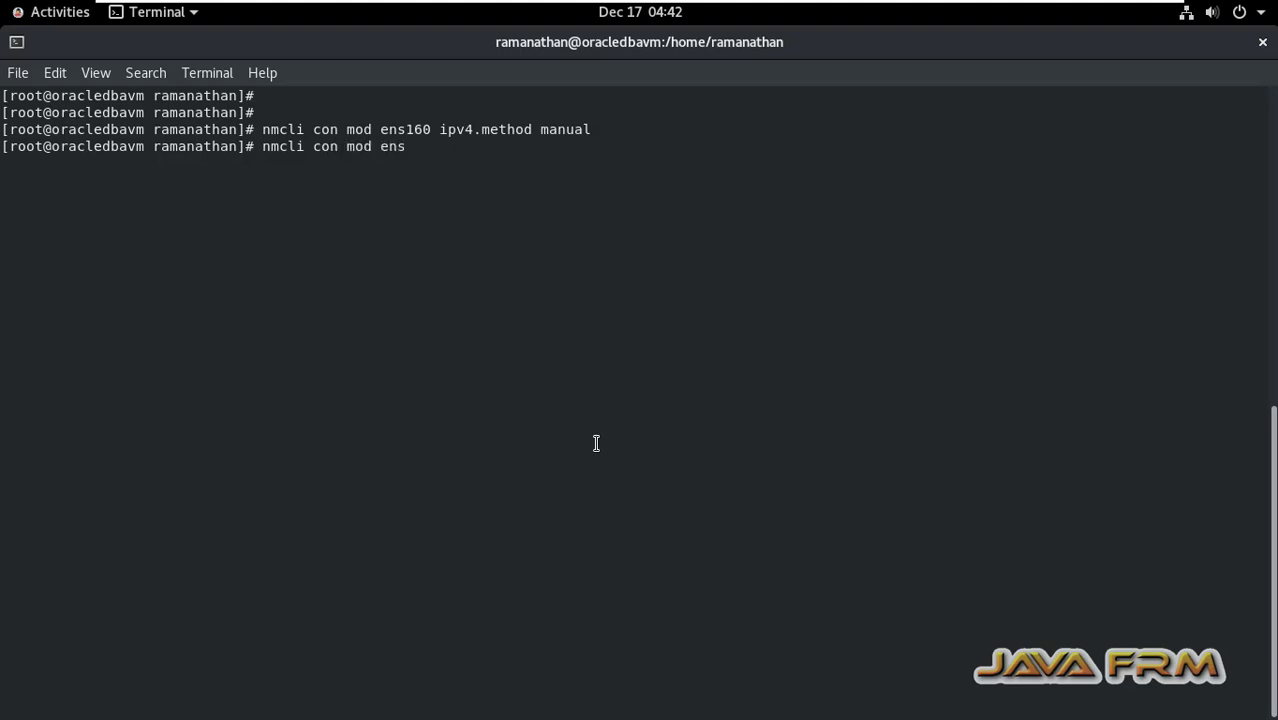
text(160)
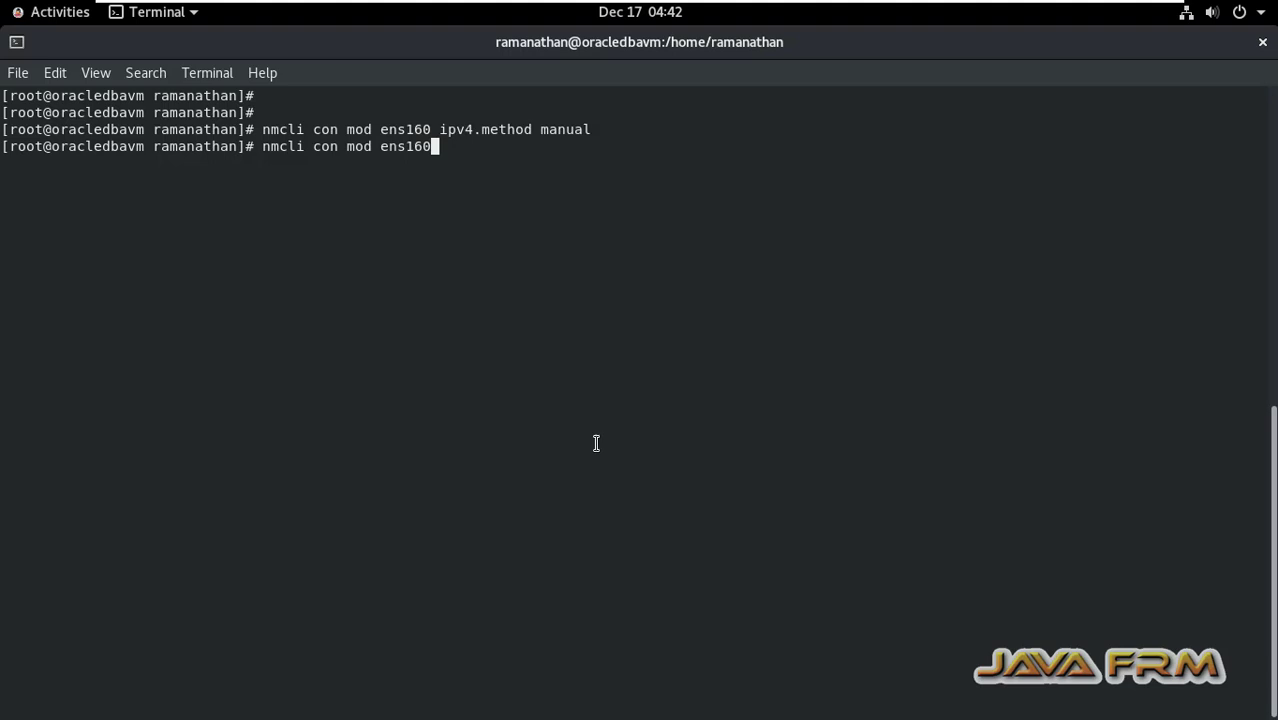
text(ipv)
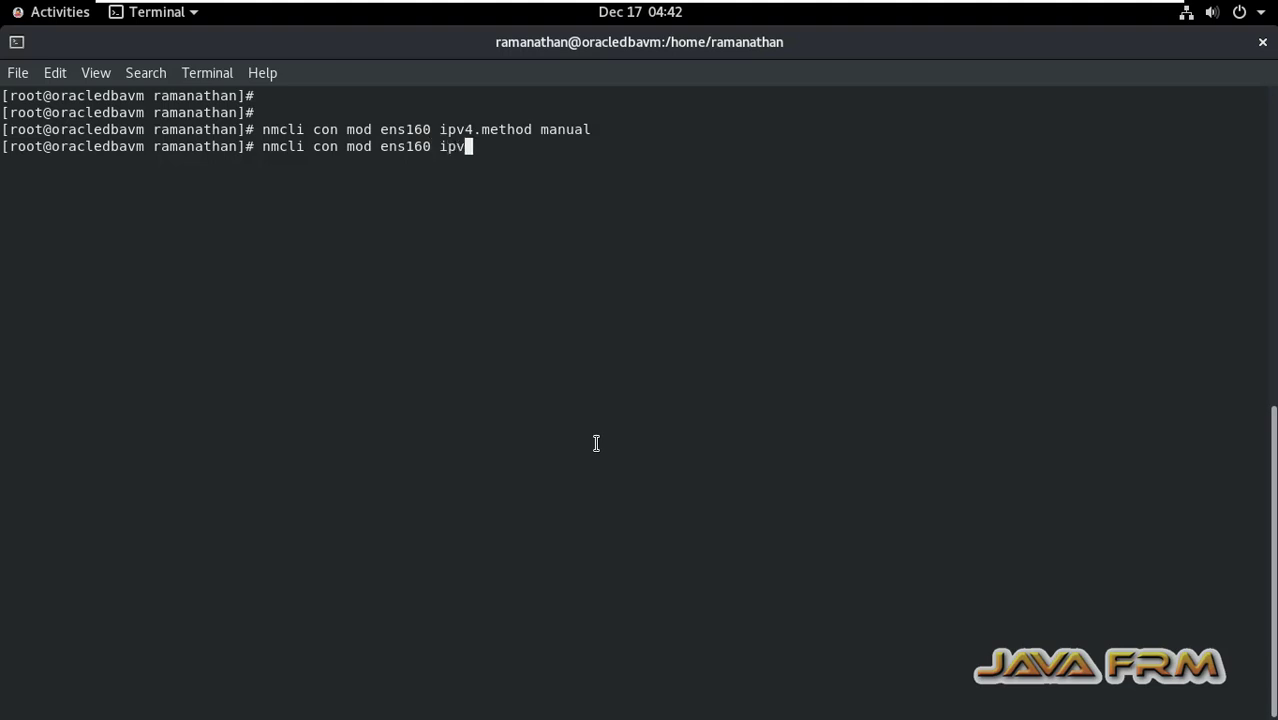
text(4.addre)
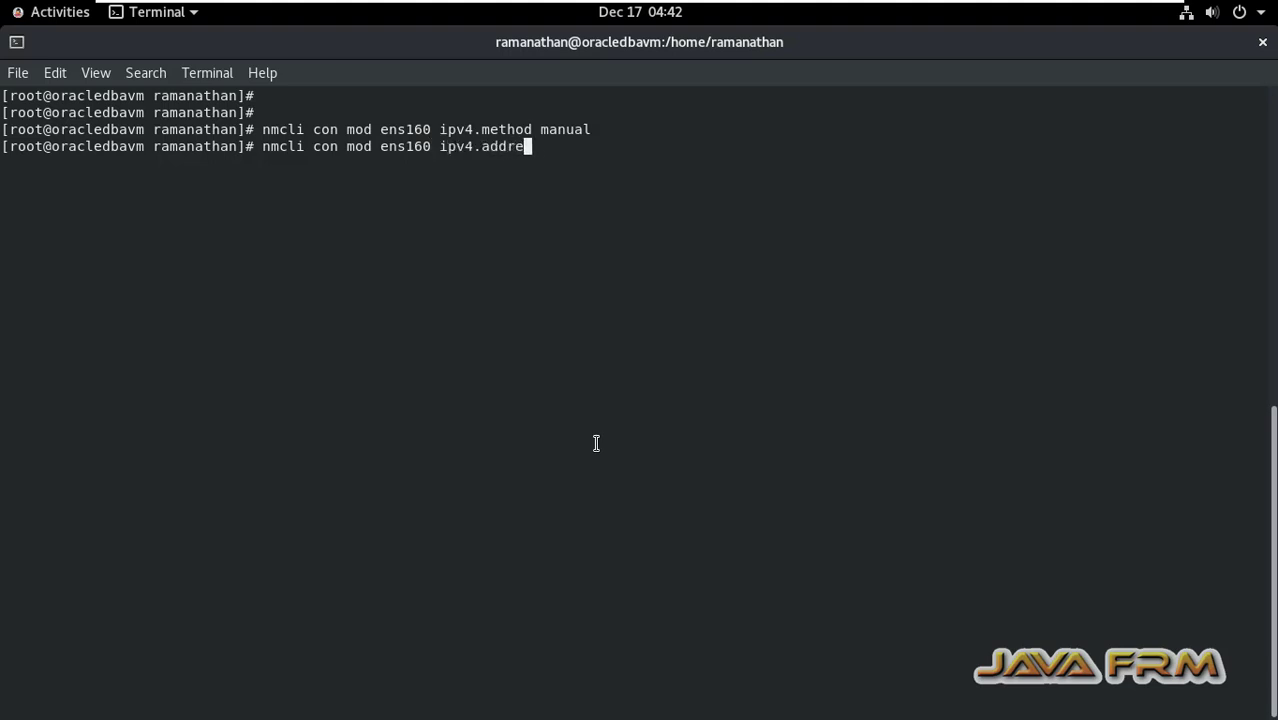
text(sses)
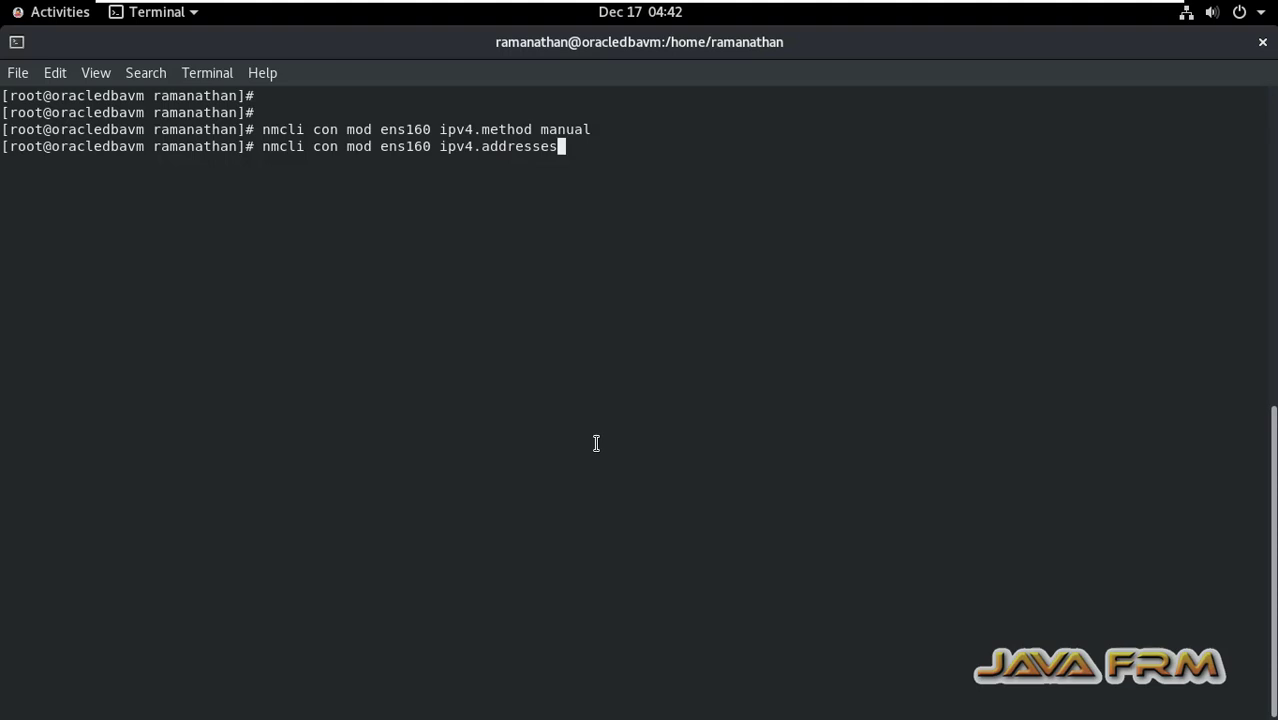
text(1)
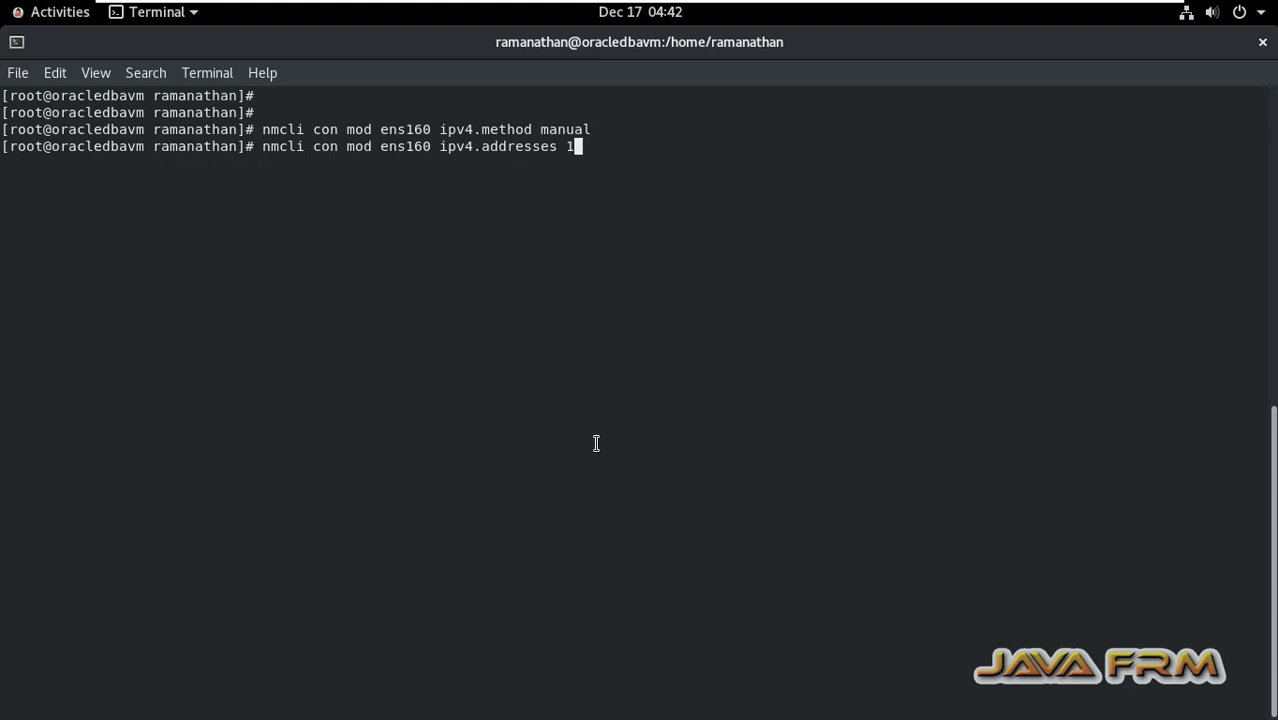
text(92)
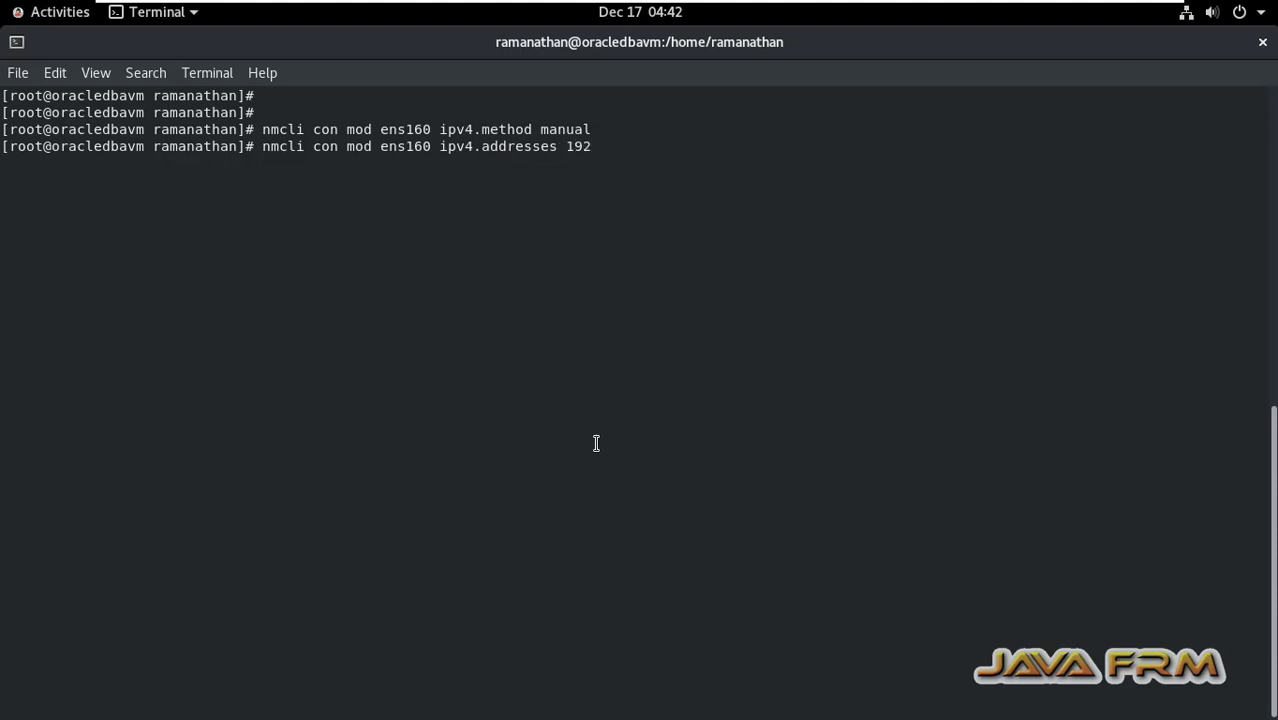
text(.1)
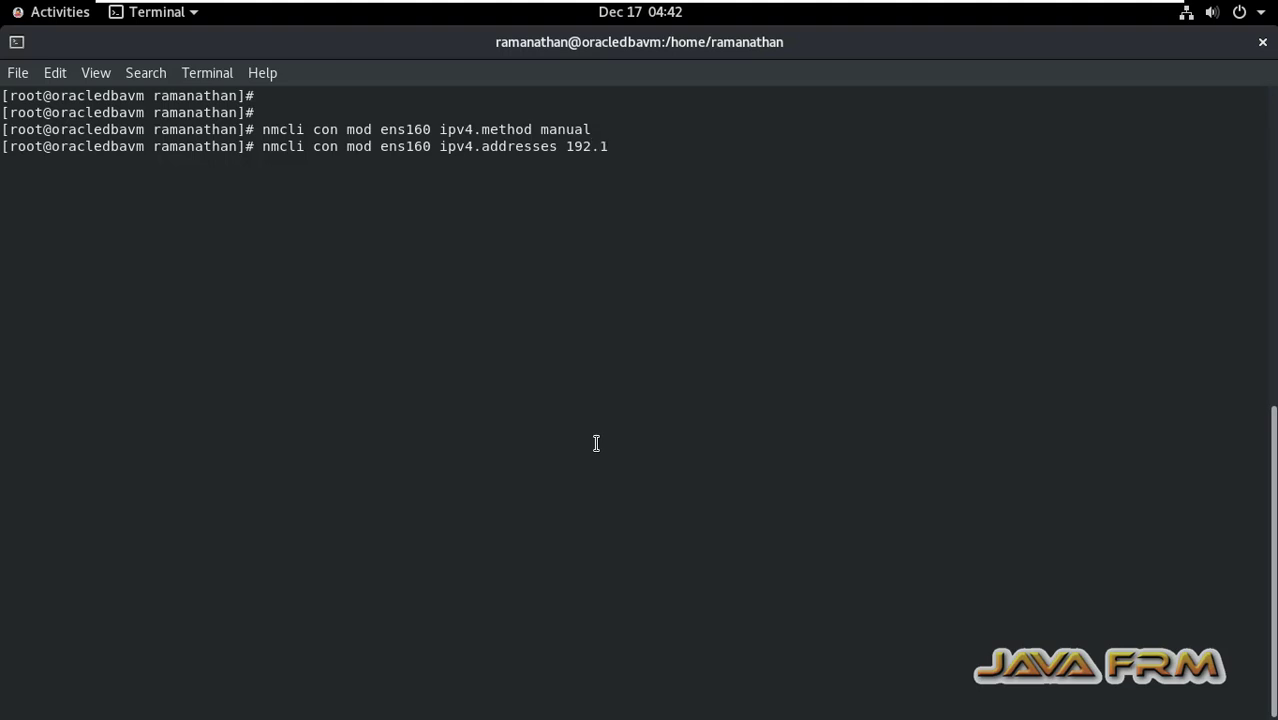
text(68.)
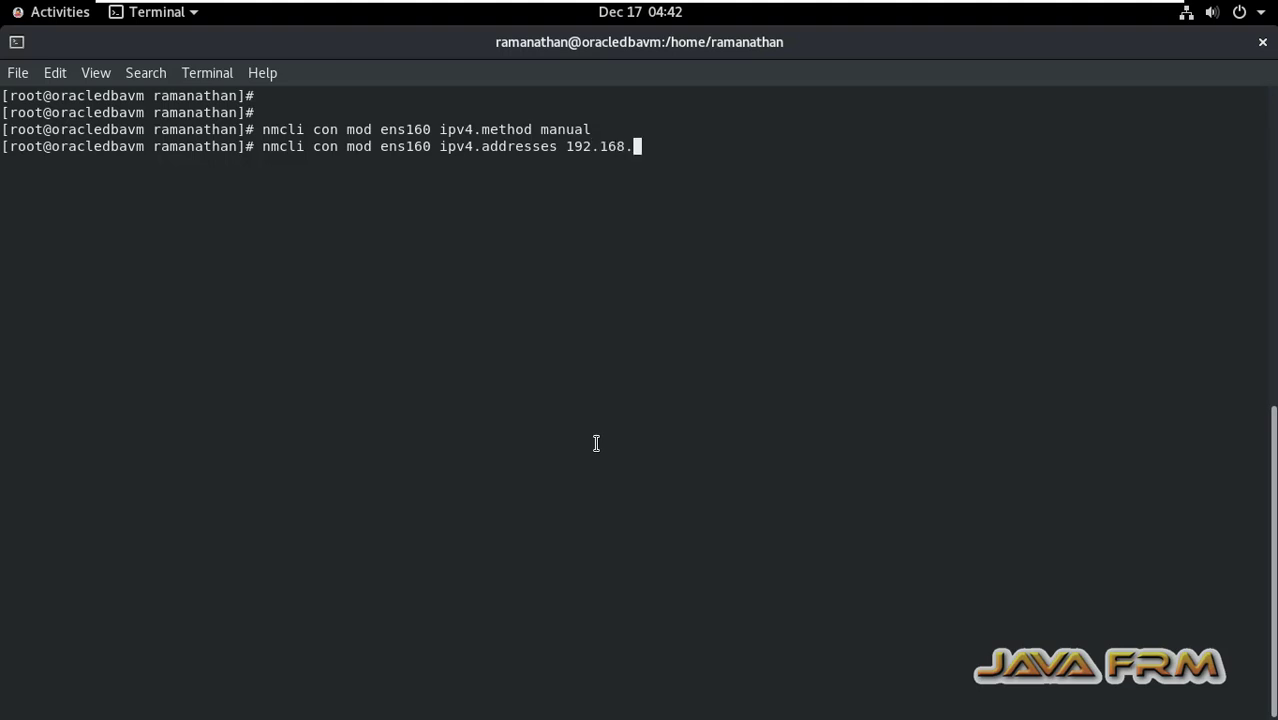
text(206)
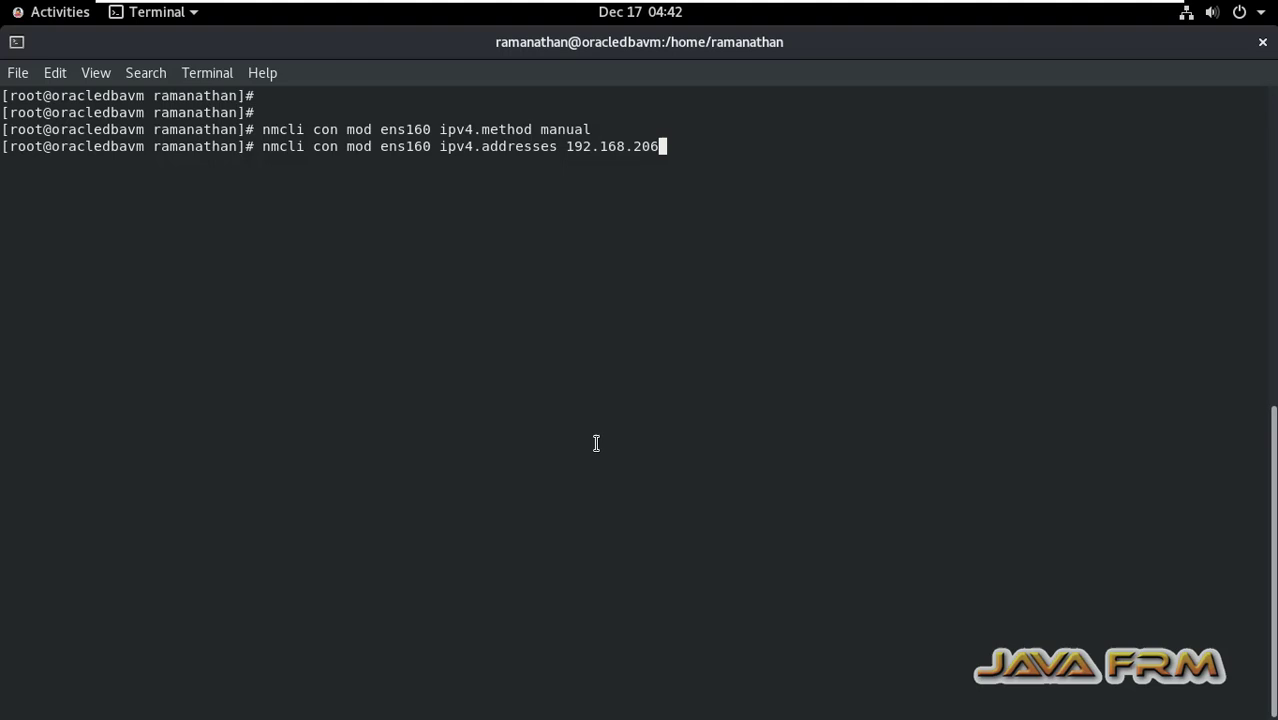
text(.6)
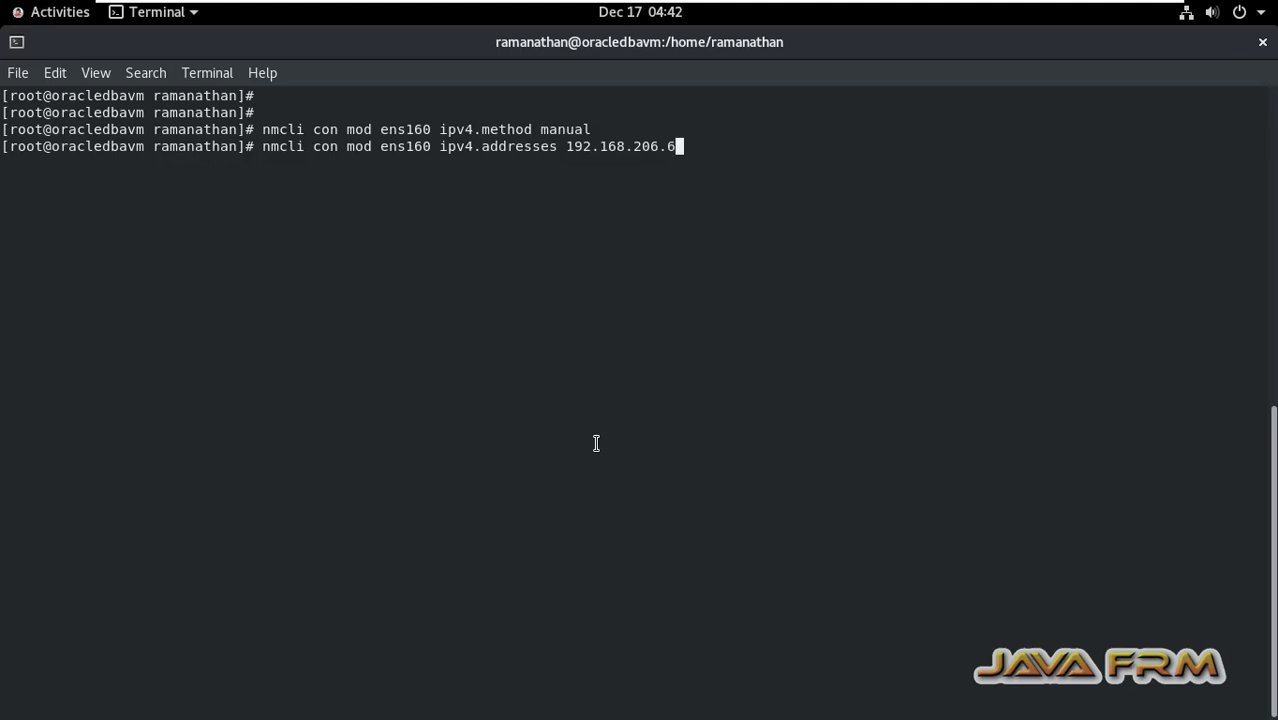
text(/24)
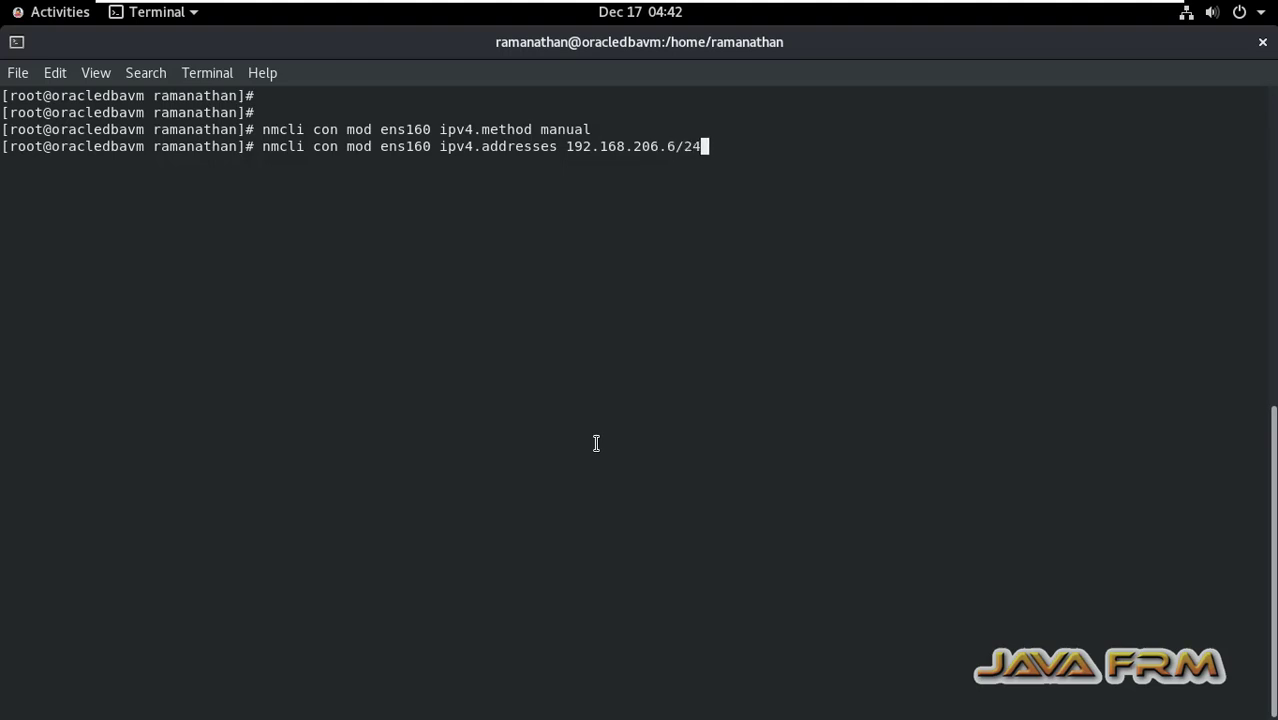
key(Return)
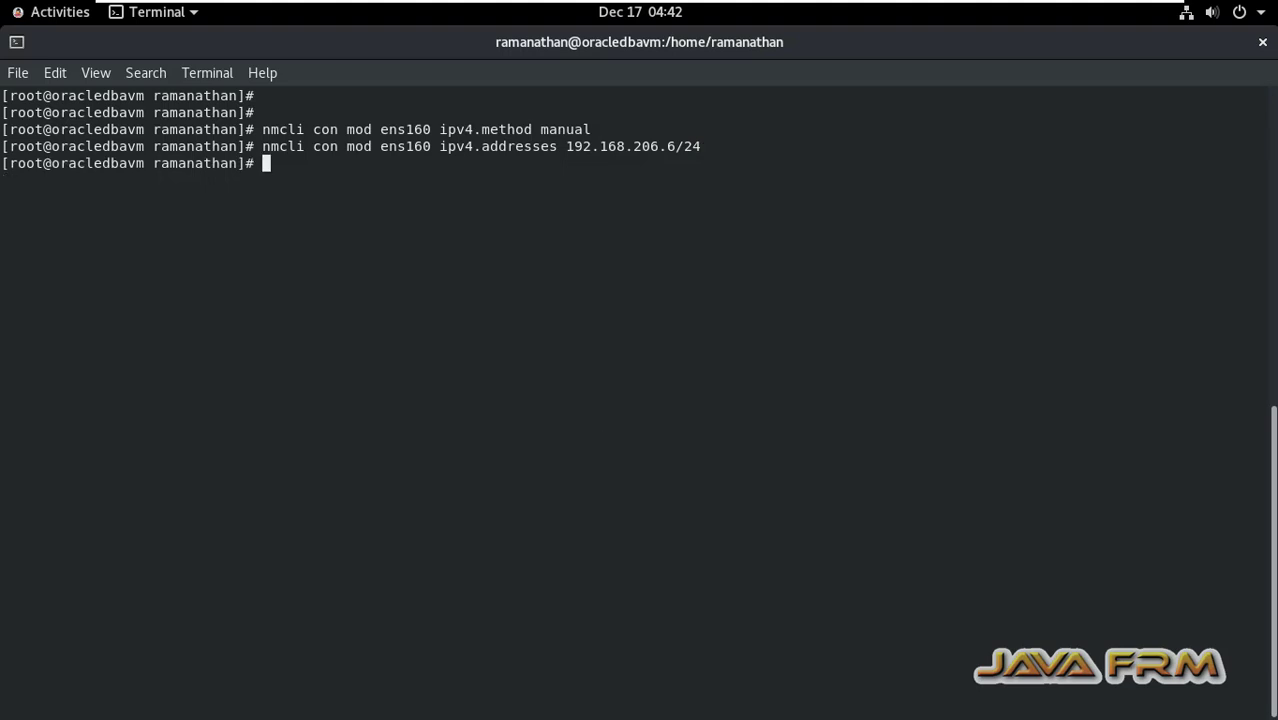
Reload NetworkManager connections with 'nmcli connection reload'.
key(Return)
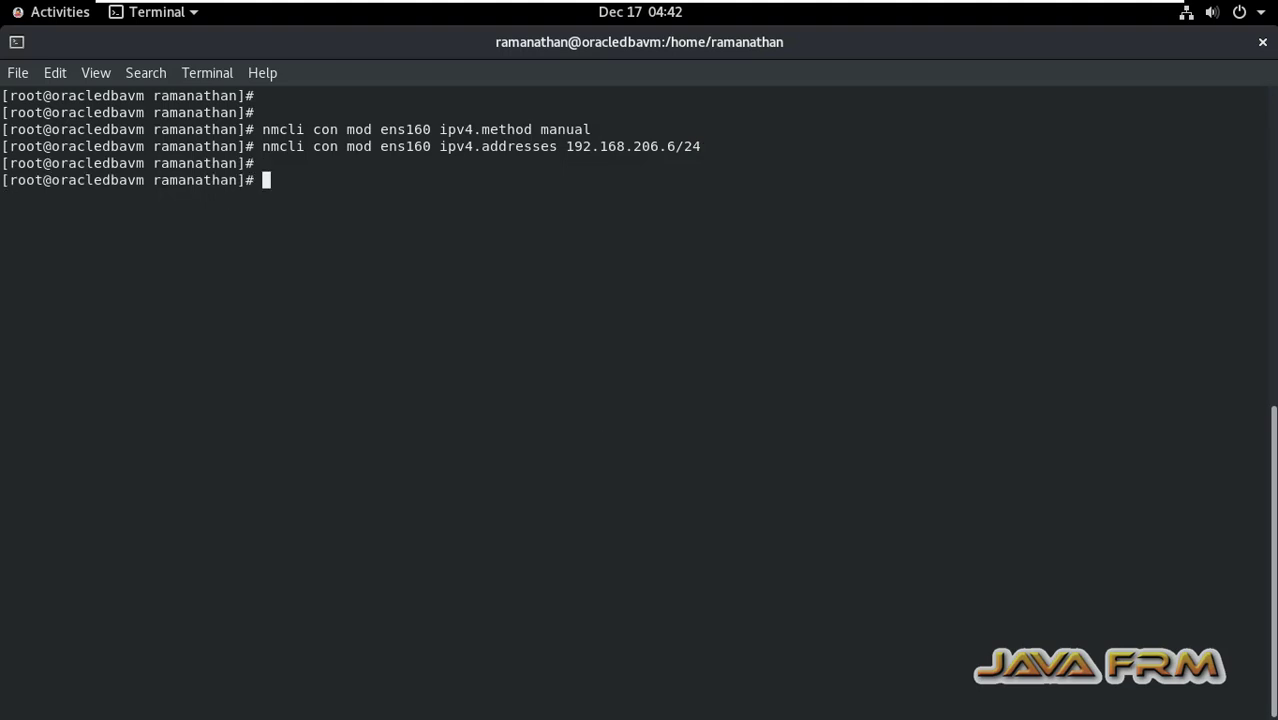
text(nmcli)
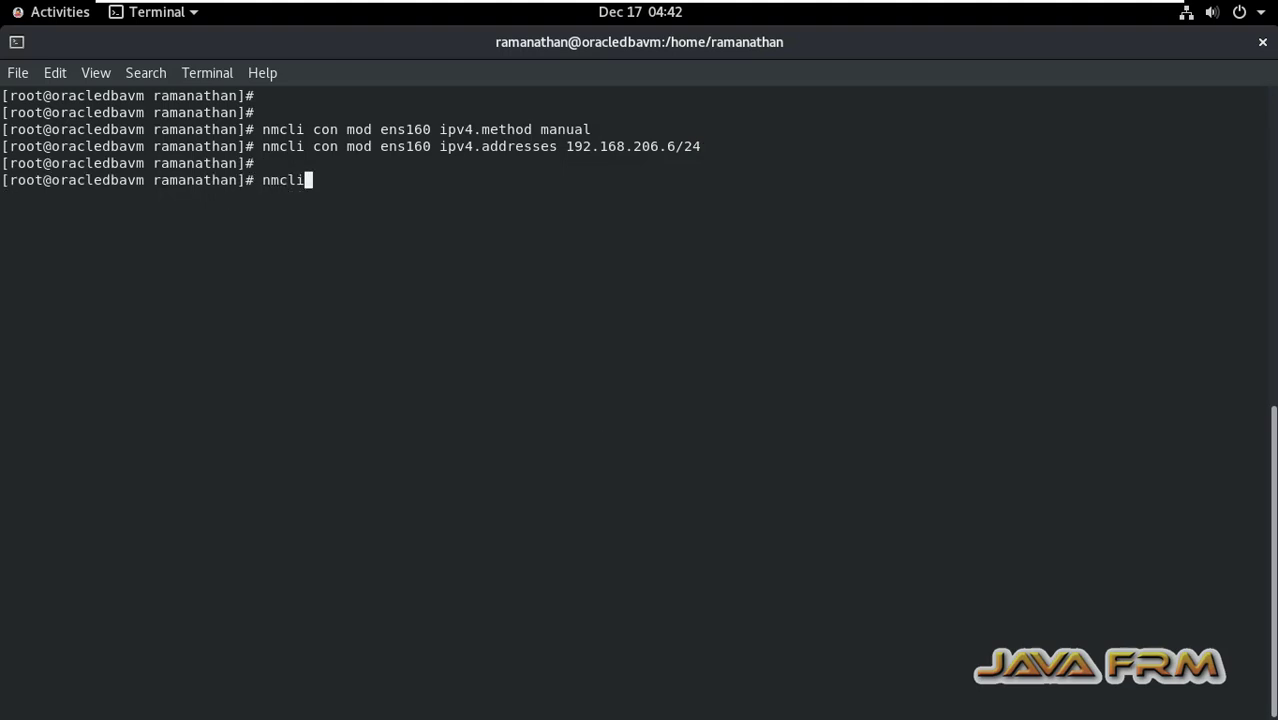
text(connection)
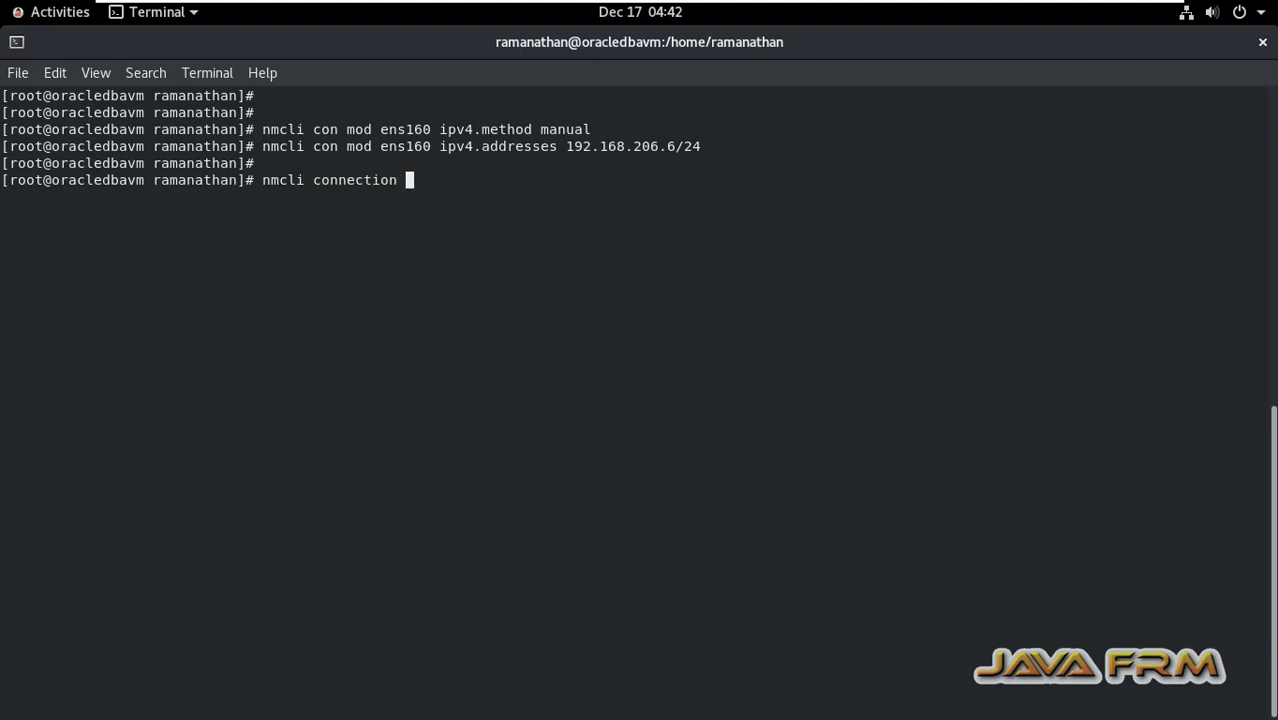
key(Return)
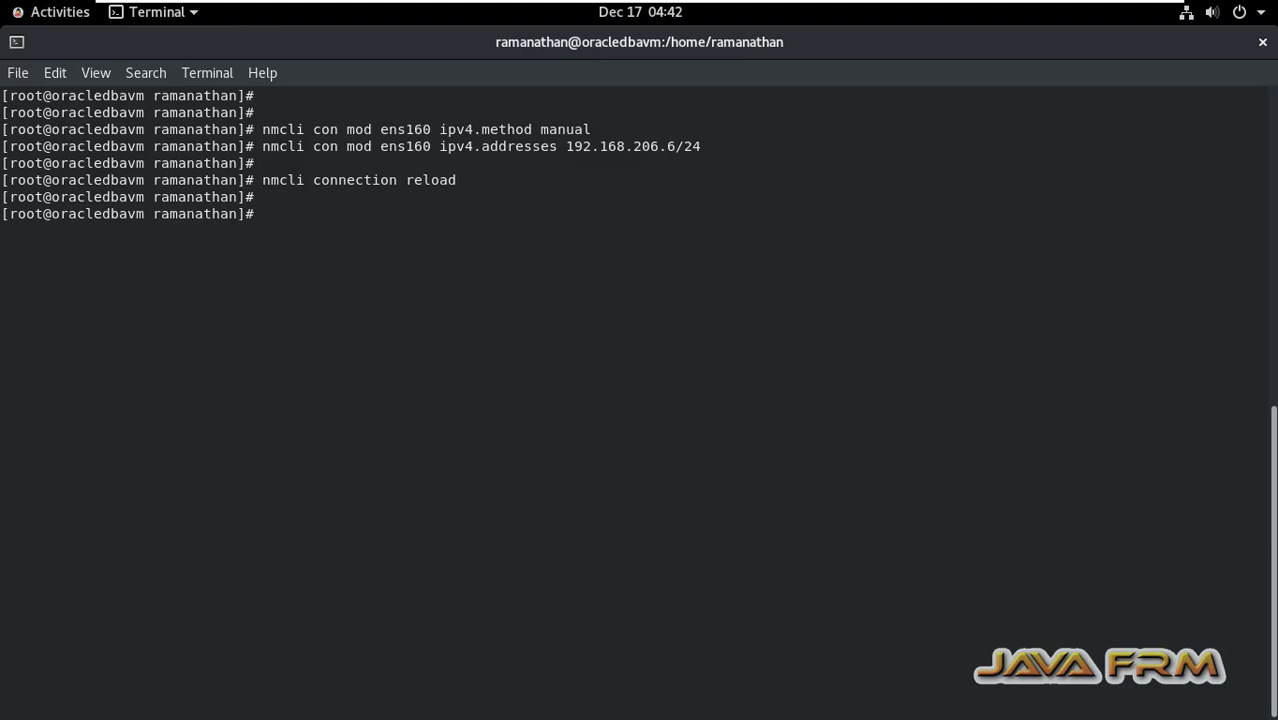
Bring ens160 down and back up with nmcli, then list addresses with ip addr.
text(nmcli con down ens1)
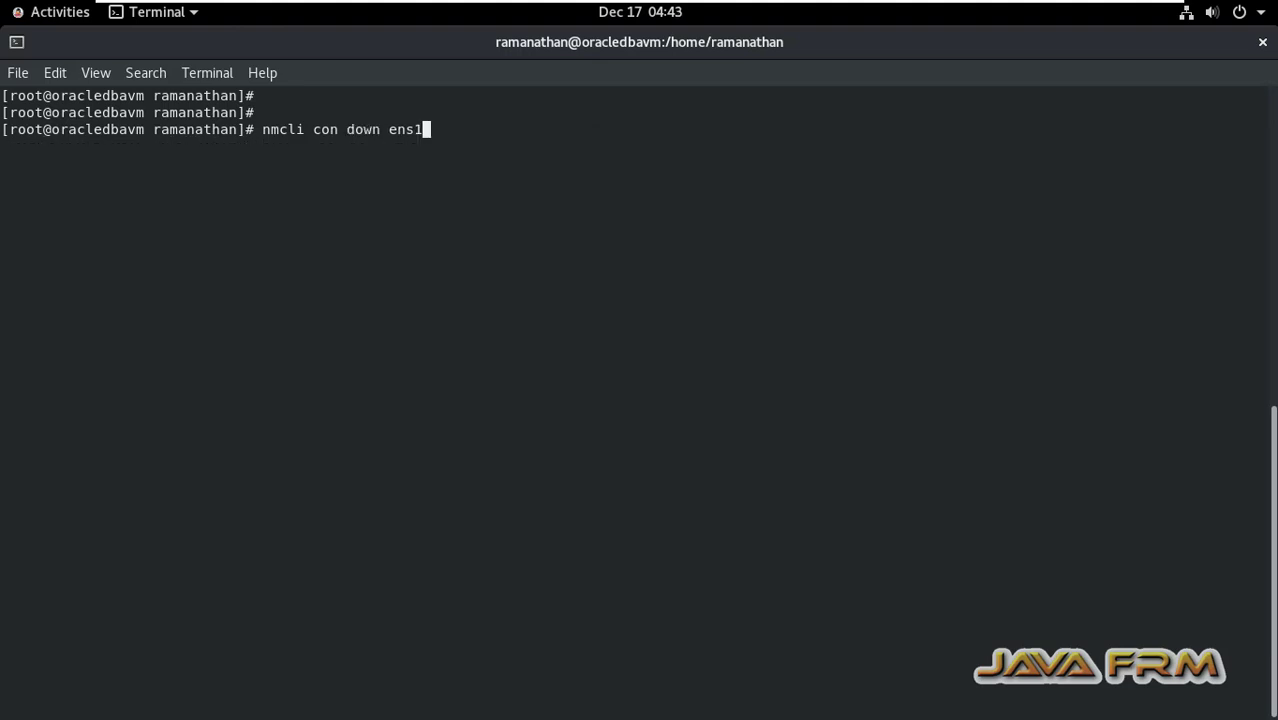
text(60)
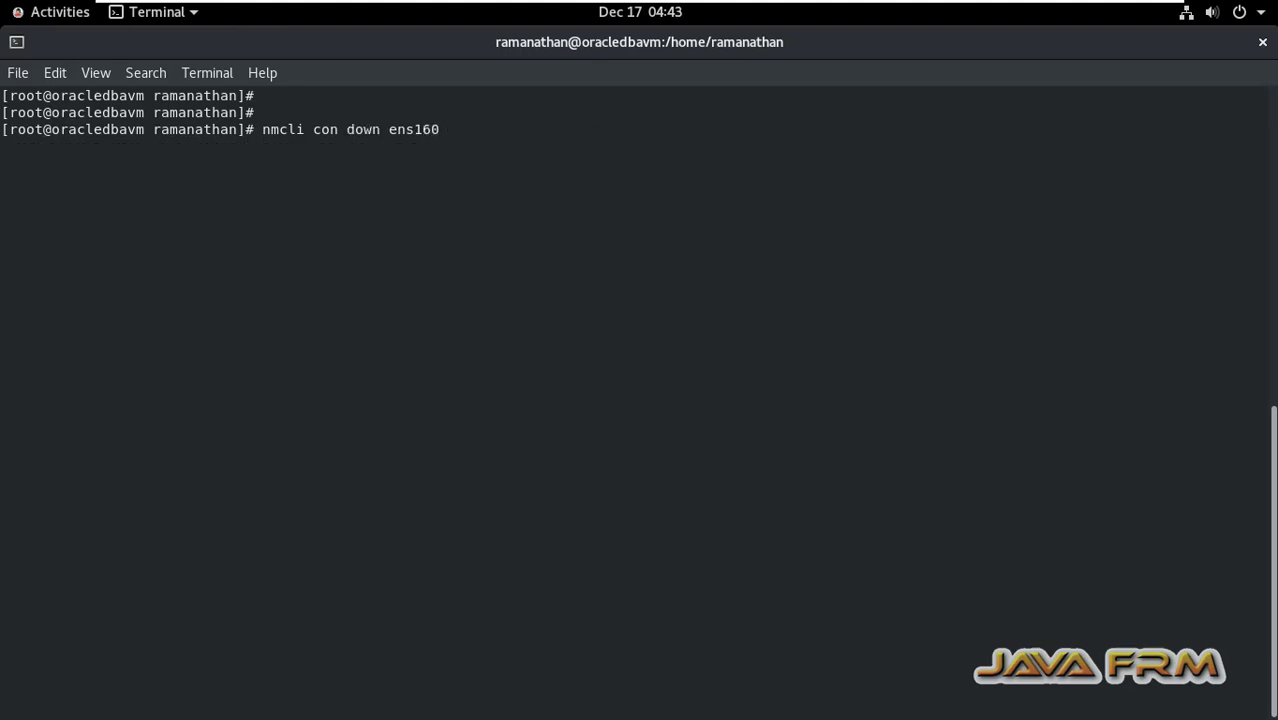
key(Return)
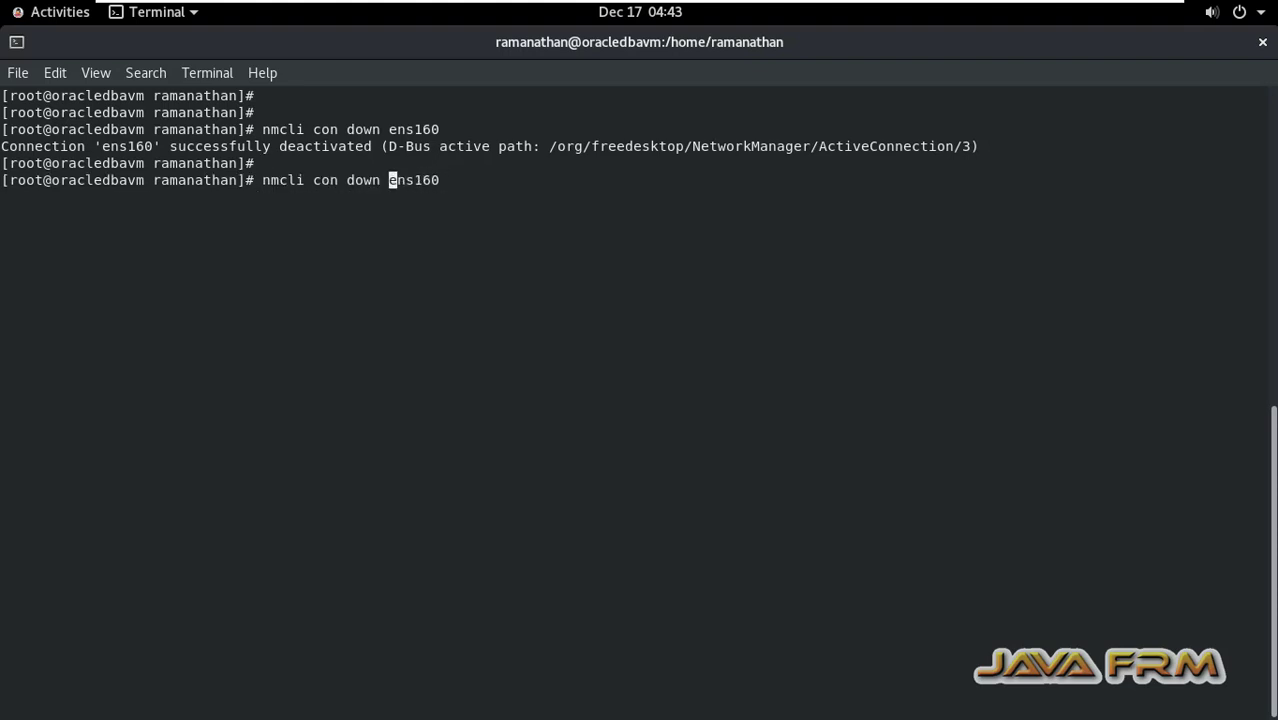
key(Return)
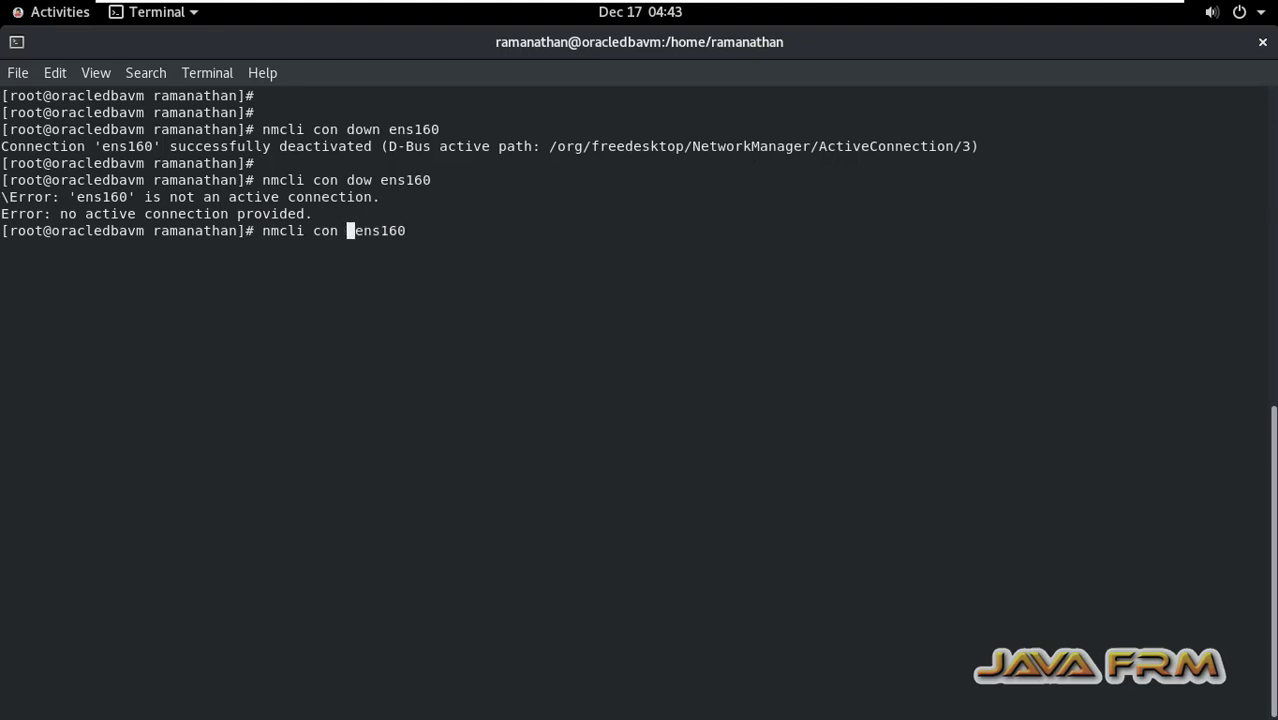
key(Return)
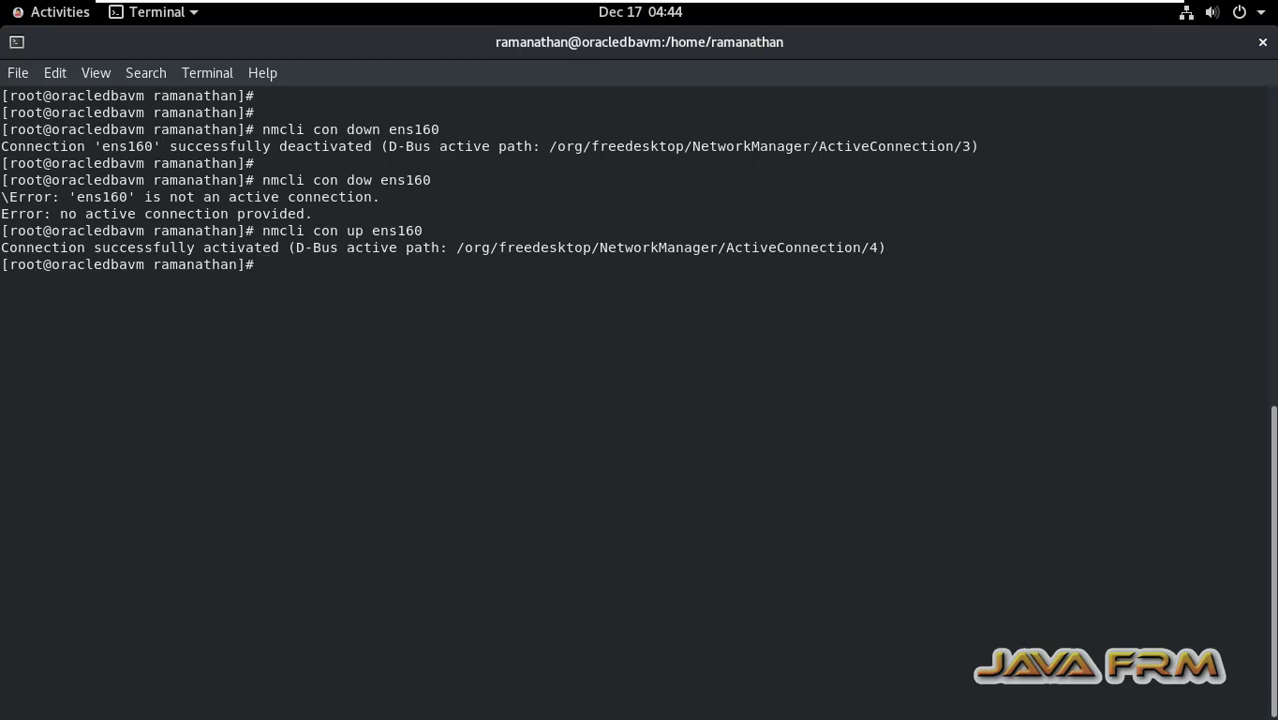
key(Return)
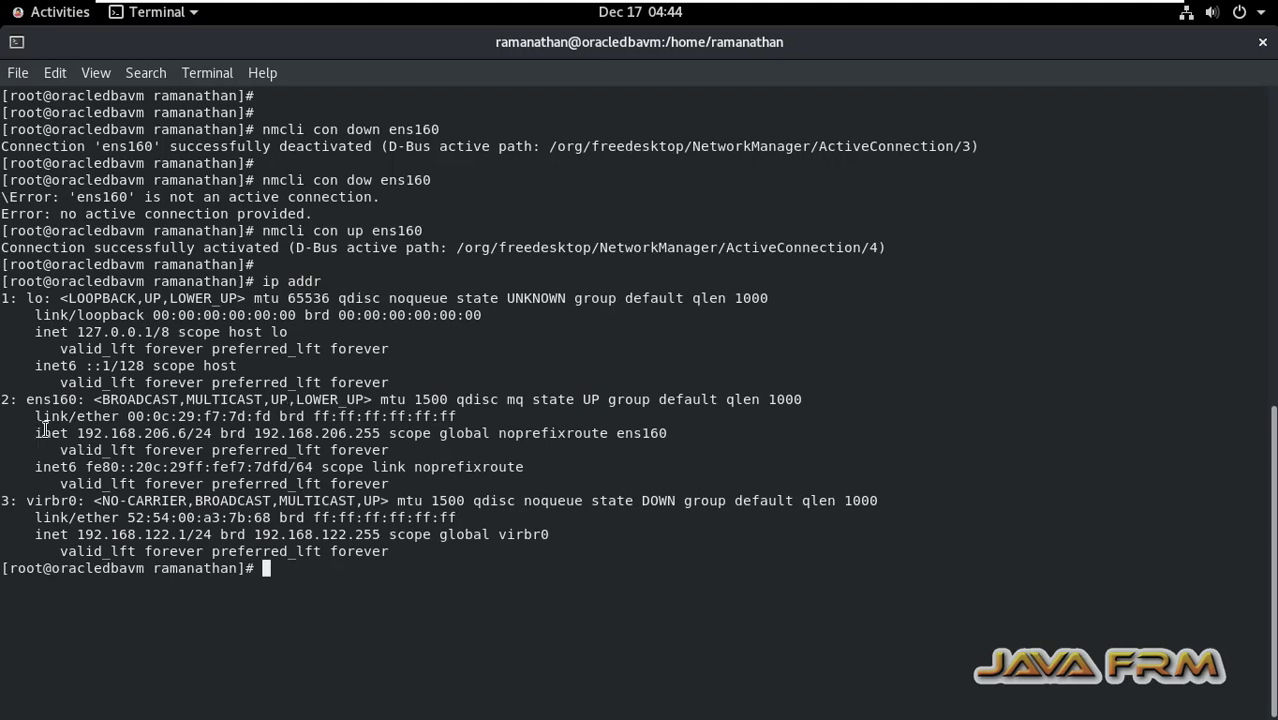
Select the inet 192.168.206.6/24 line in the ip addr output for ens160.
double_click(124, 432)
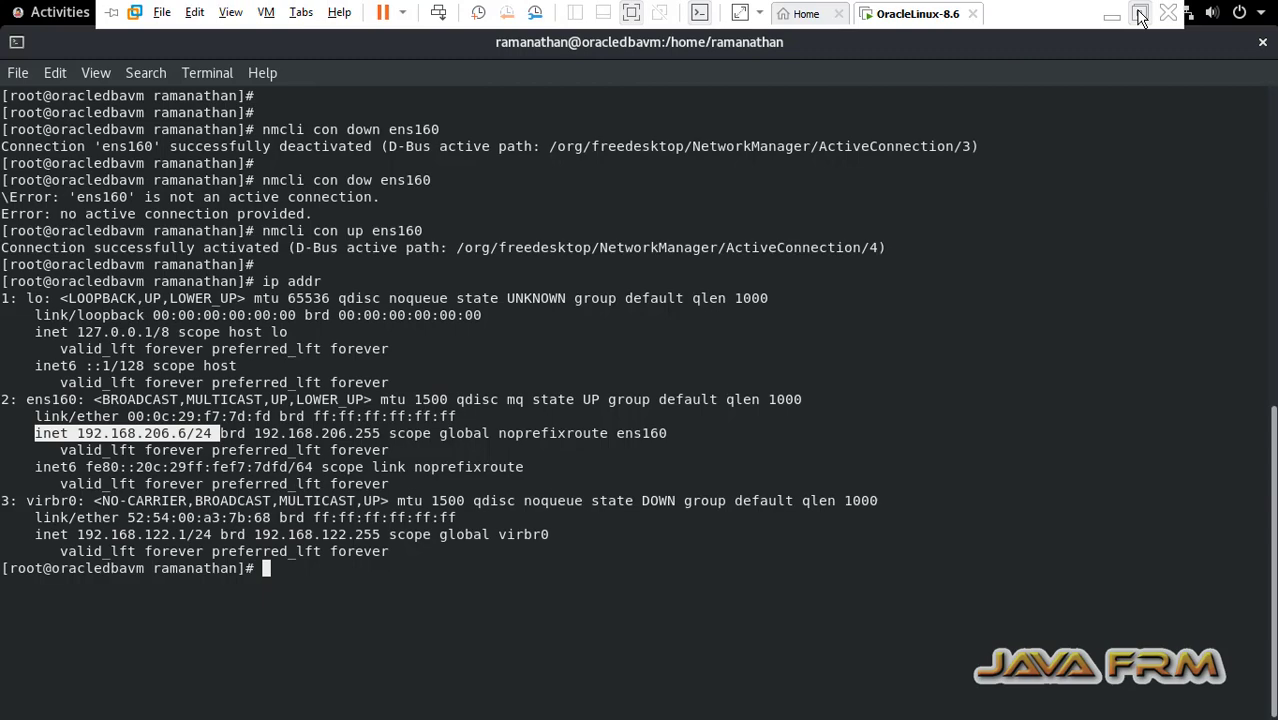
From the Windows host, ping 192.168.206.6 successfully, then return to the Oracle Linux VM.
click(1140, 14)
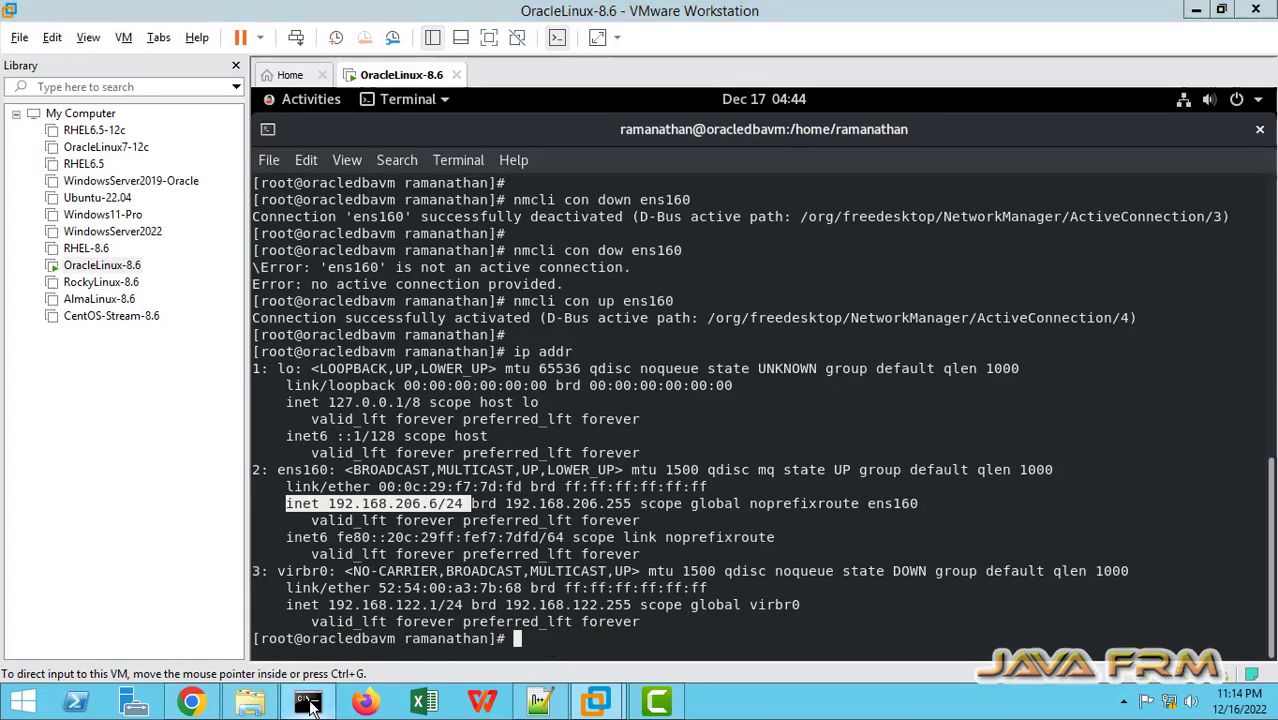
click(308, 700)
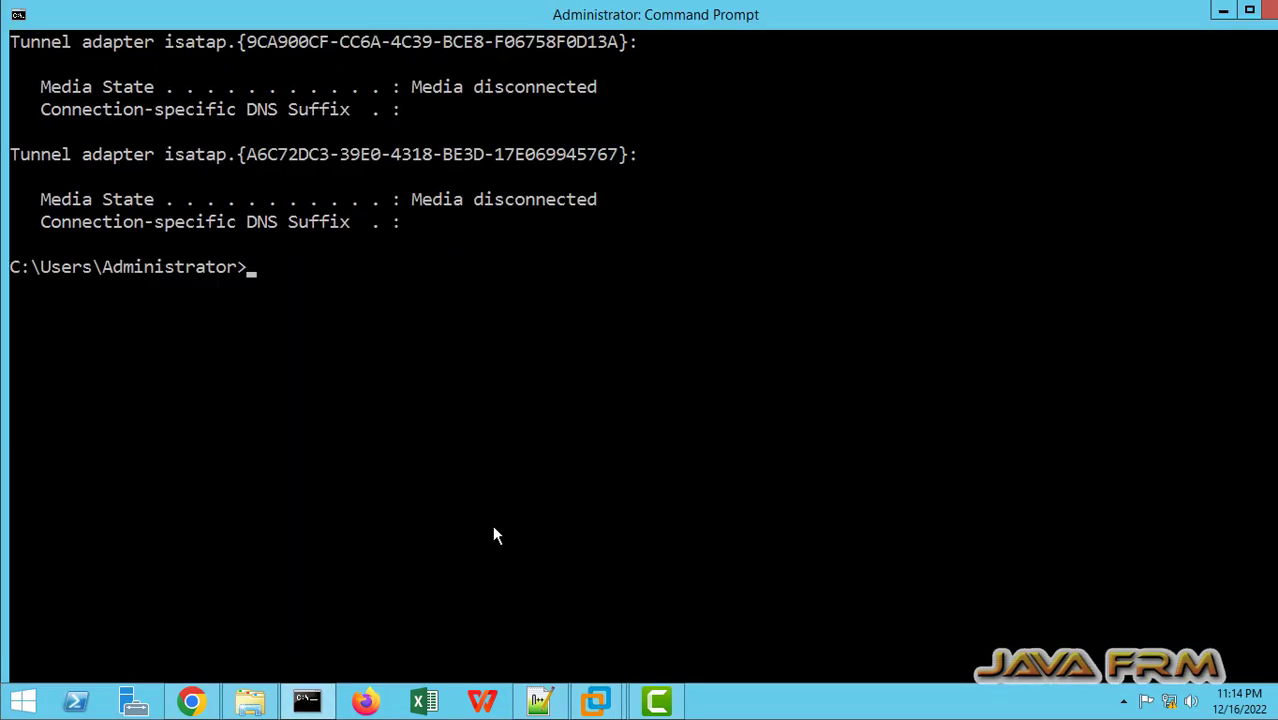
text(ping 1)
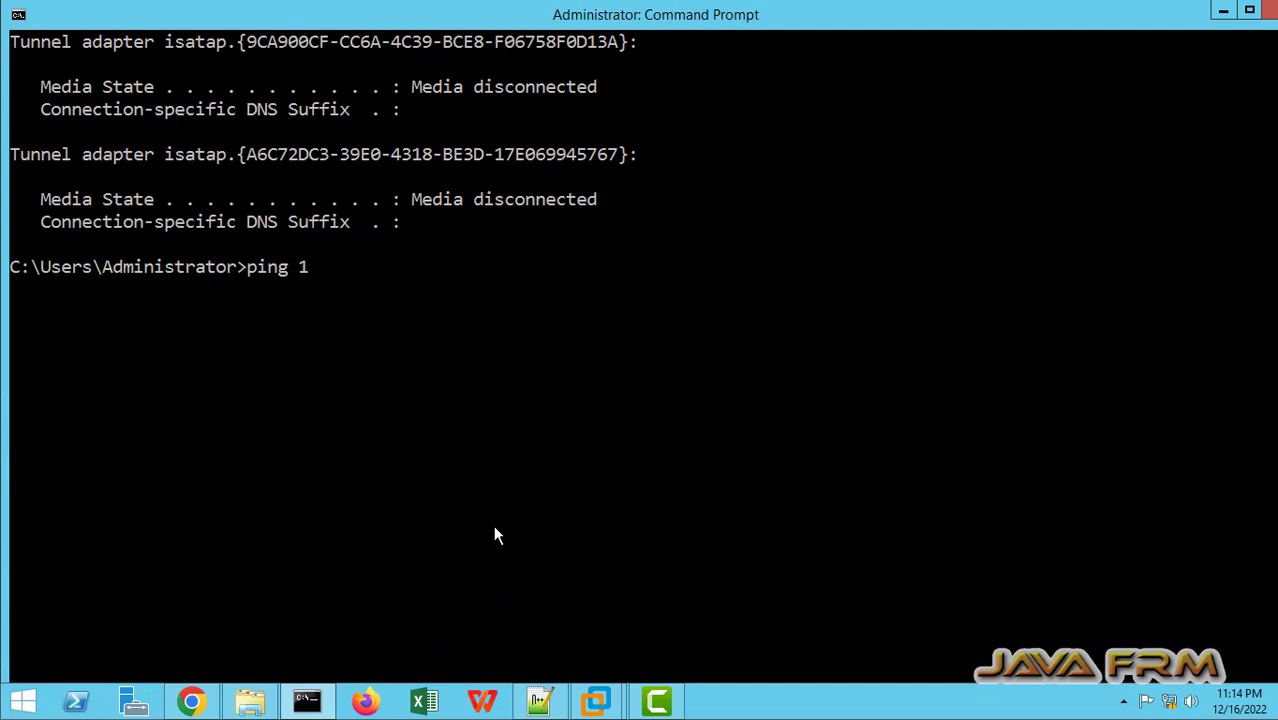
text(92.168.2)
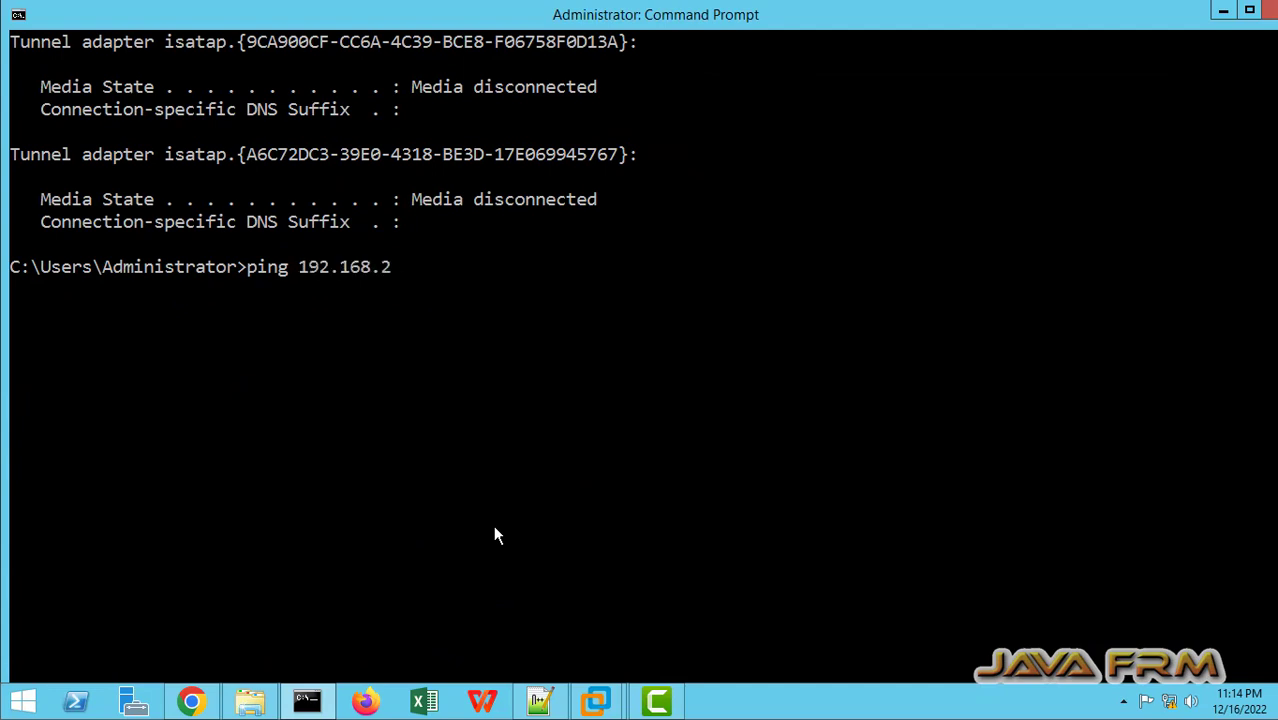
text(06)
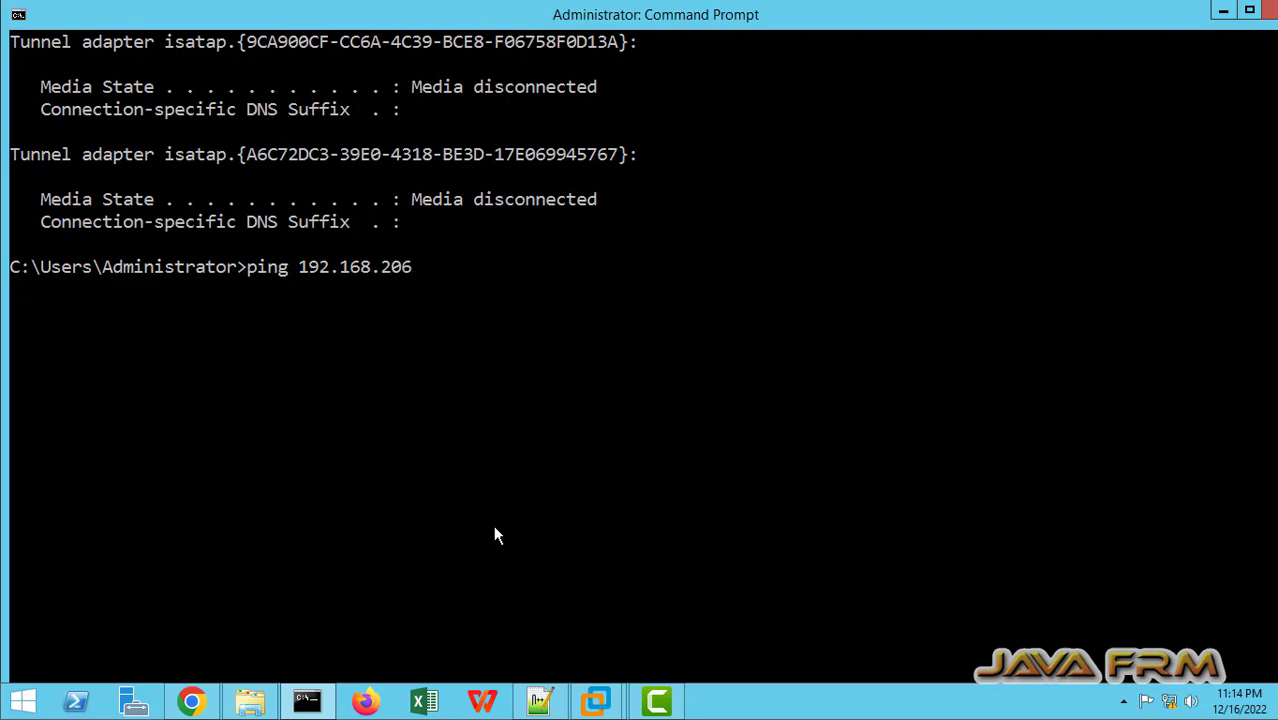
text(6)
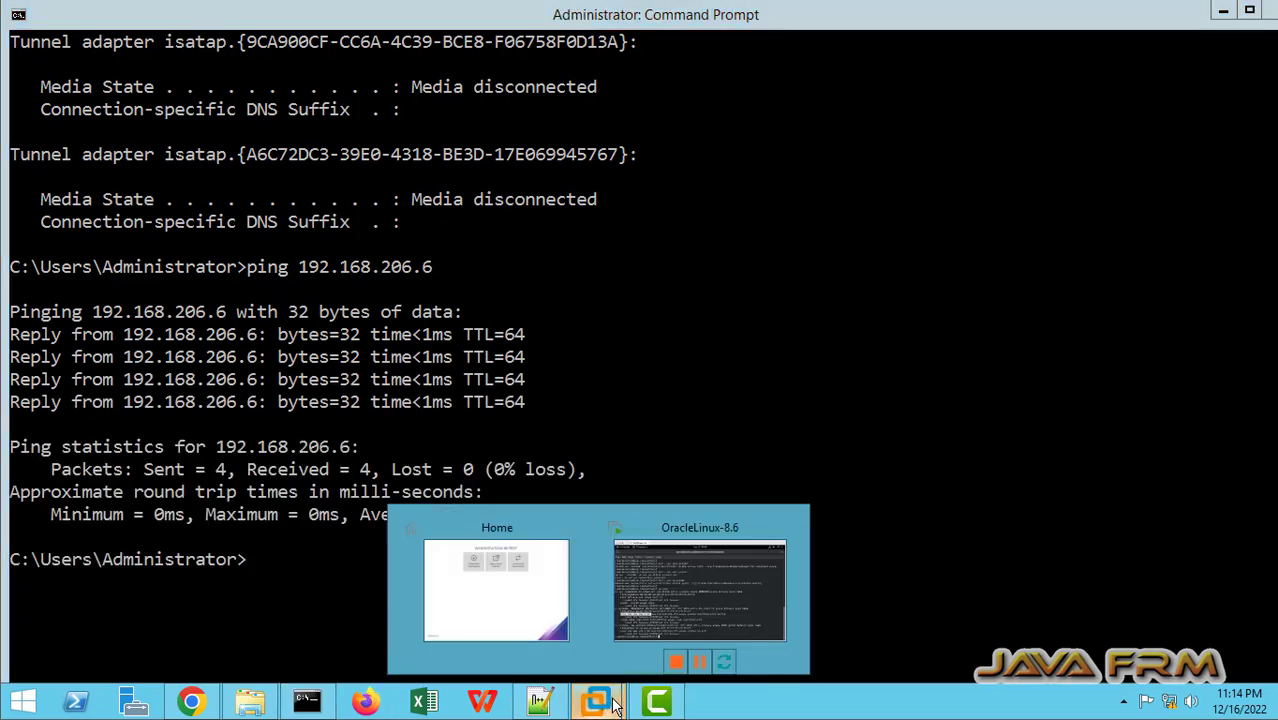
click(700, 588)
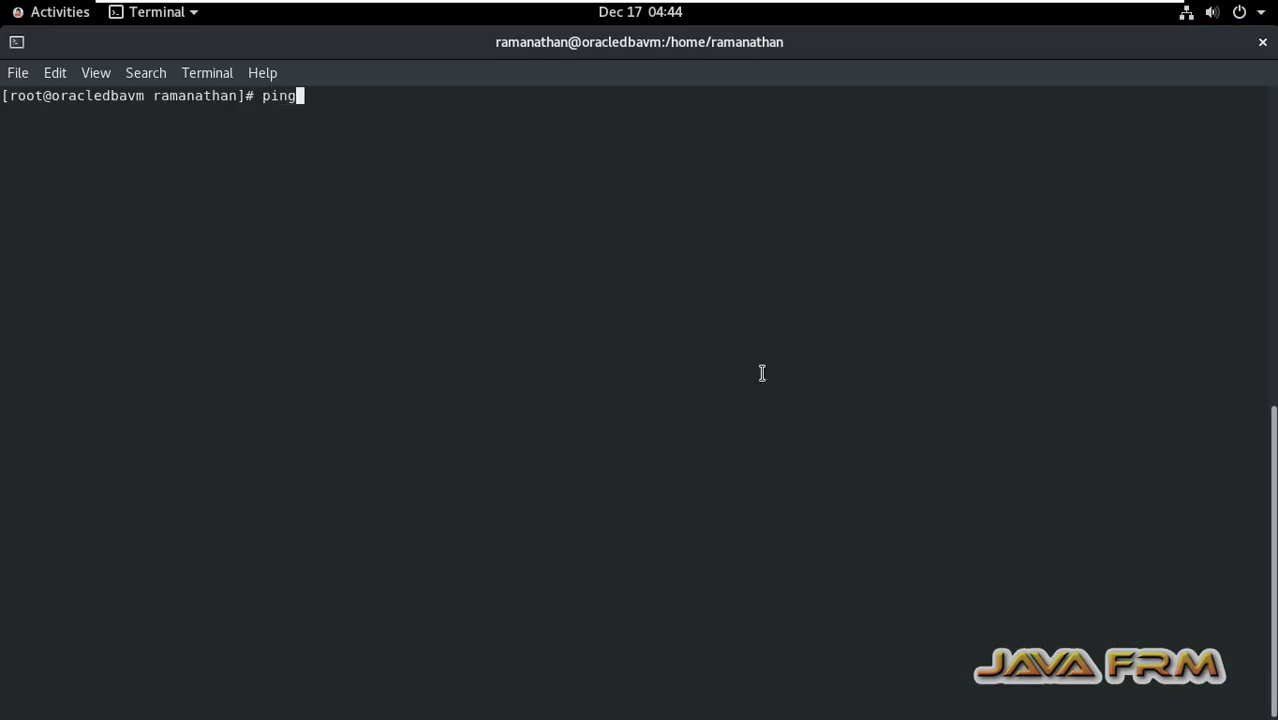
Ping the host 192.168.206.1, receiving 6 of 6 replies with 0% packet loss.
text(192.)
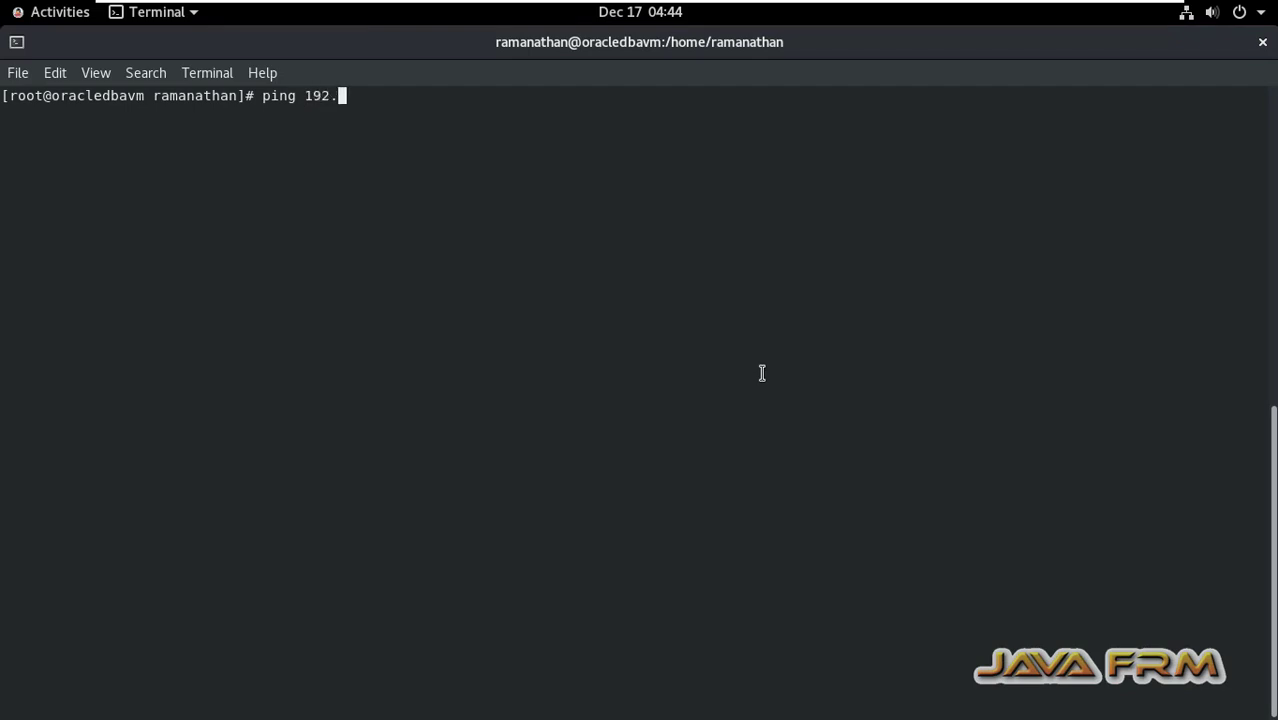
text(168.)
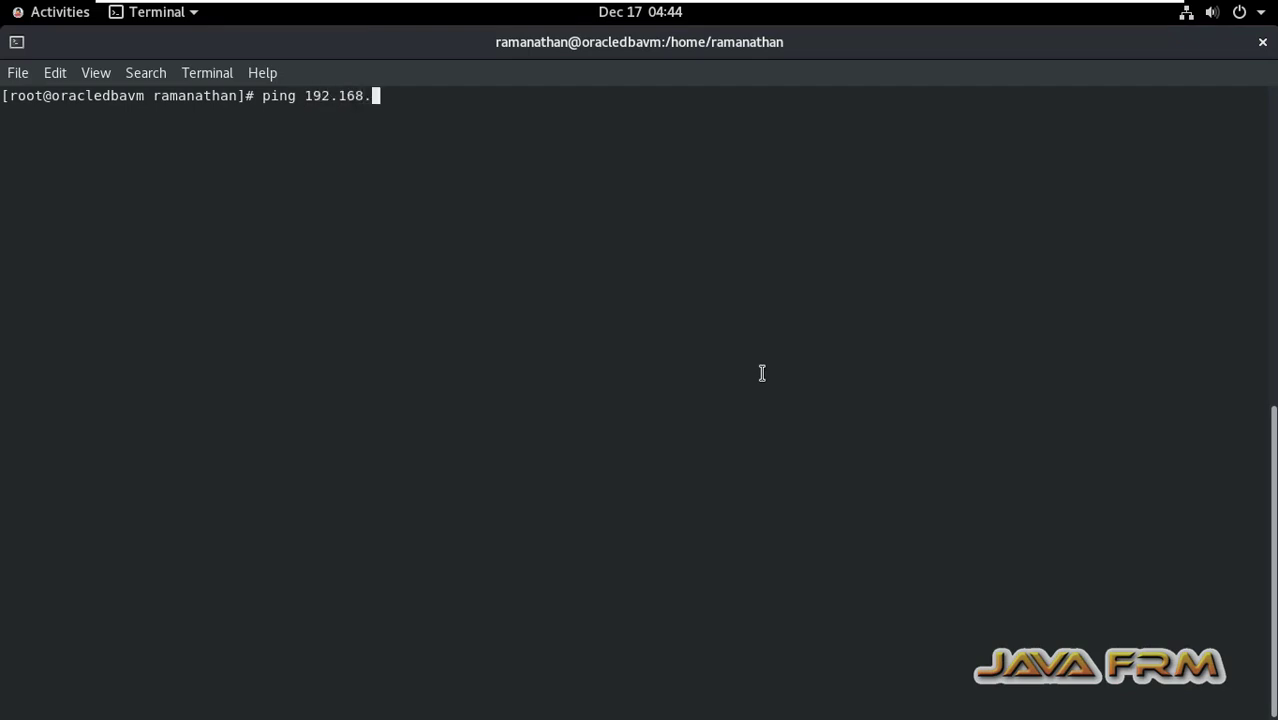
text(206)
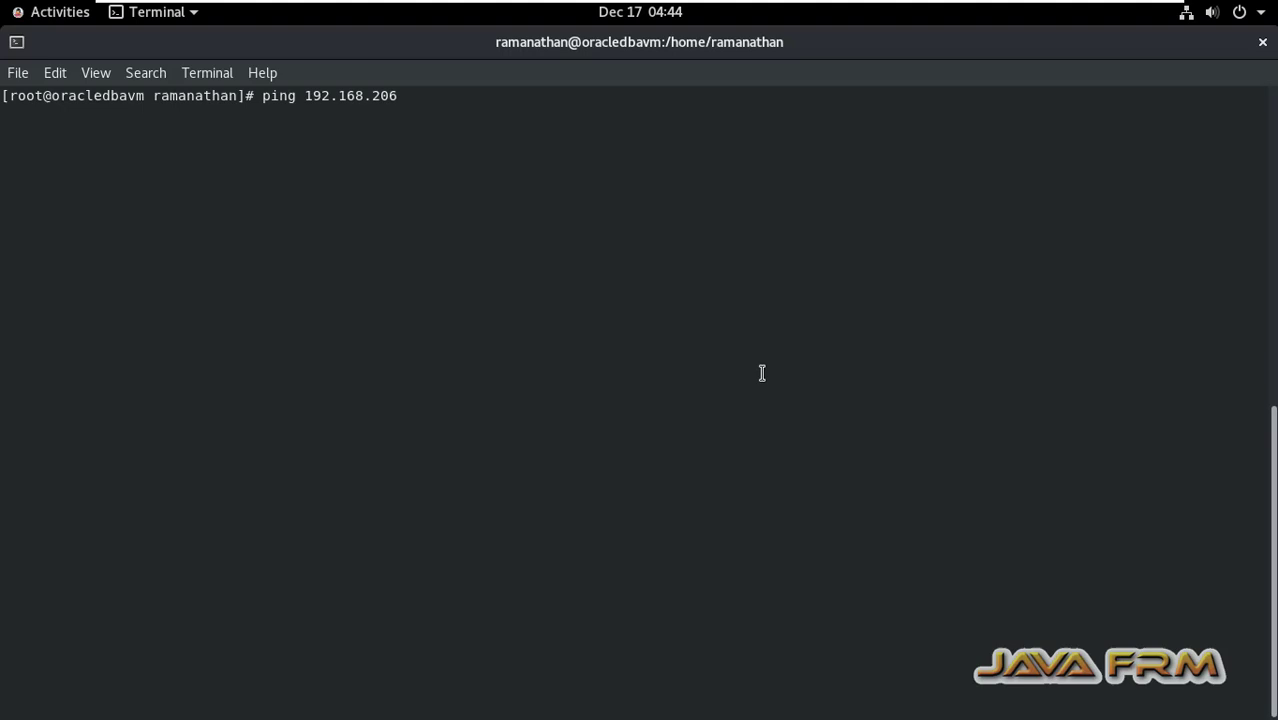
text(1)
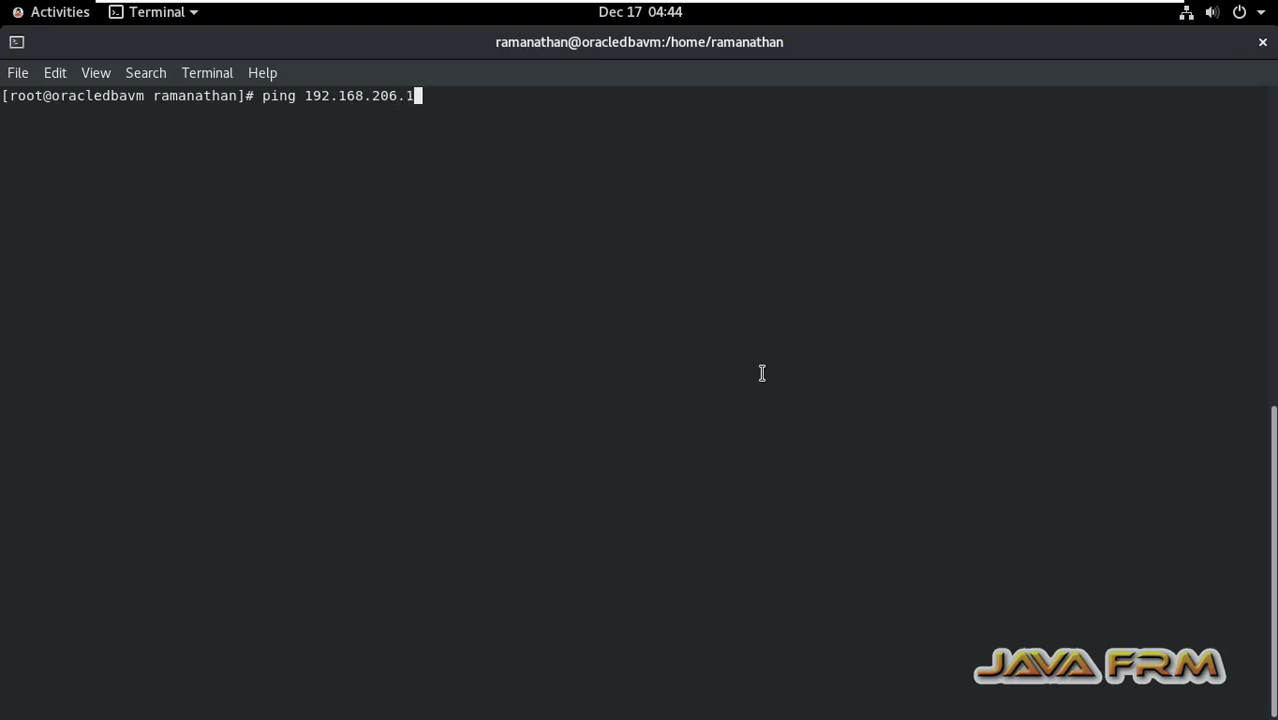
key(Return)
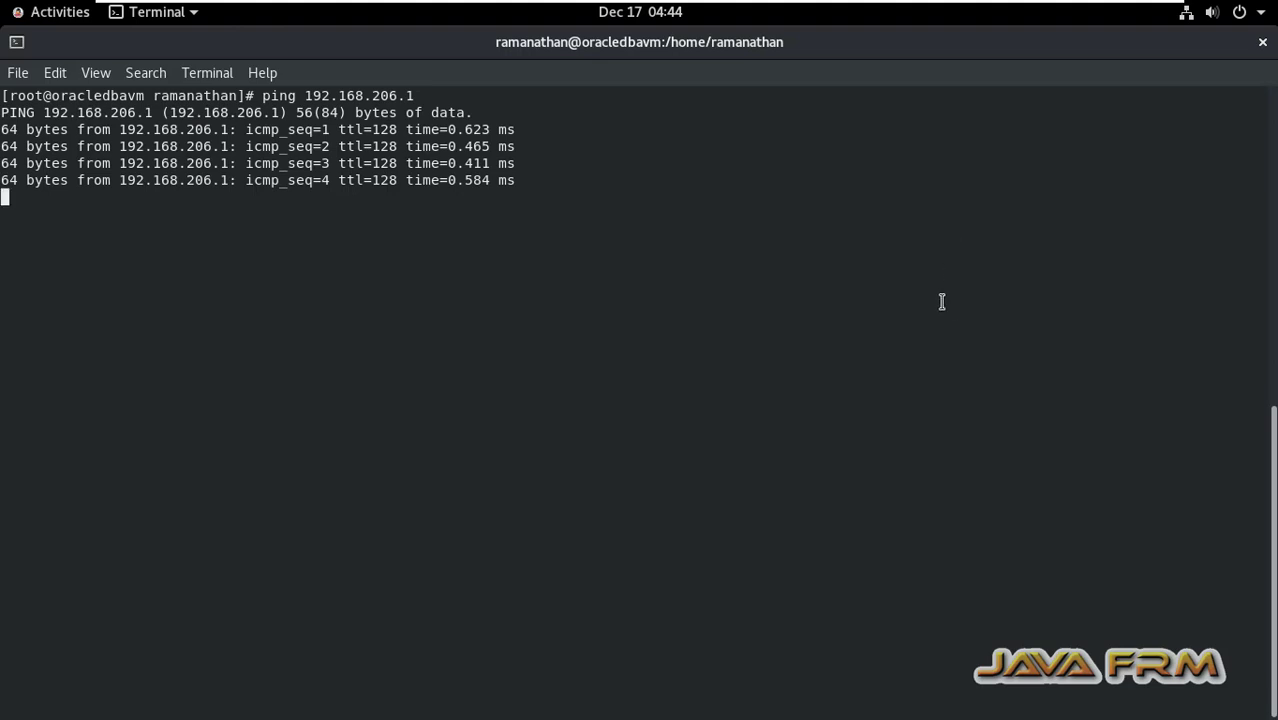
key(ctrl+c)
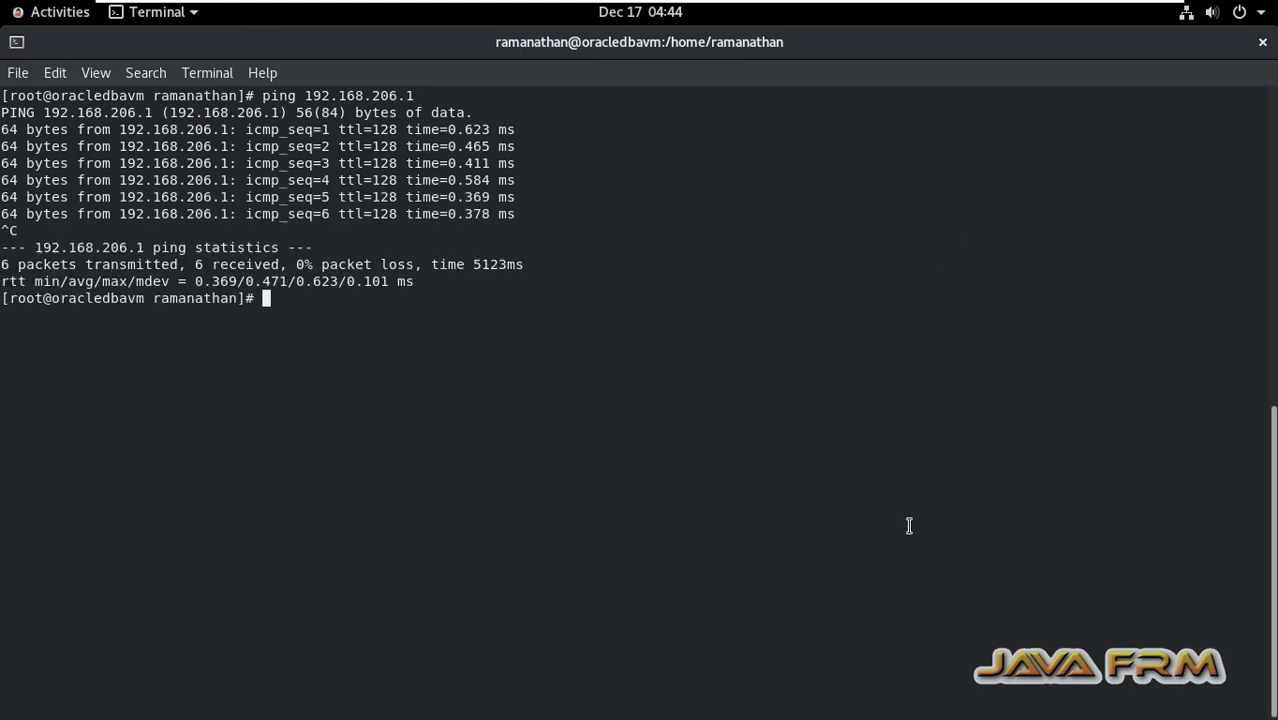
Close the terminal window, confirming the Close Terminal prompt.
click(1262, 42)
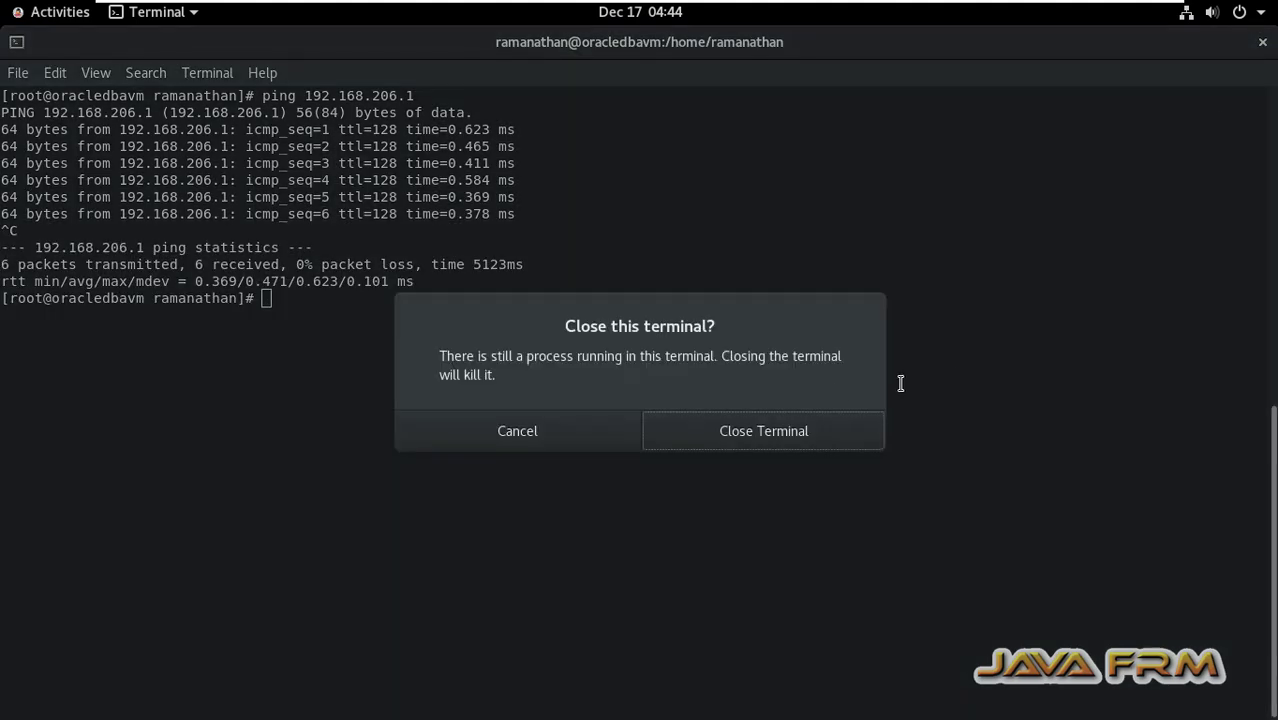
click(764, 432)
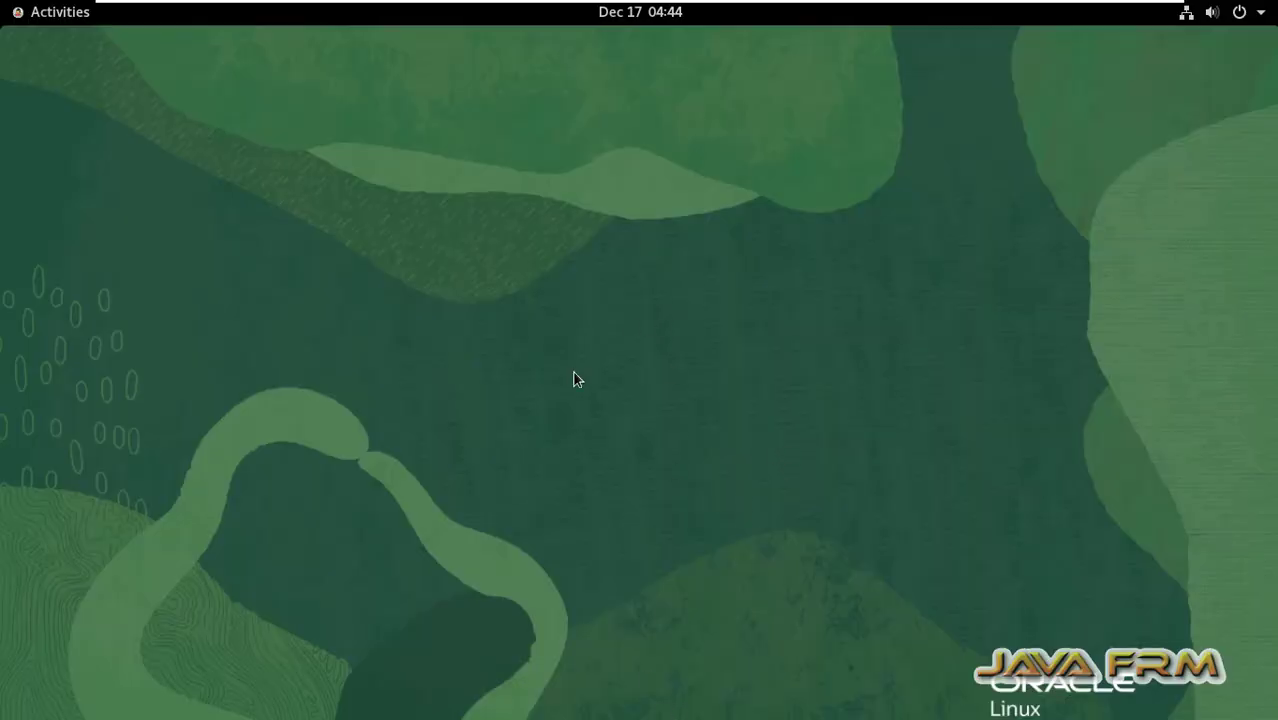
mouse_move(556, 314)
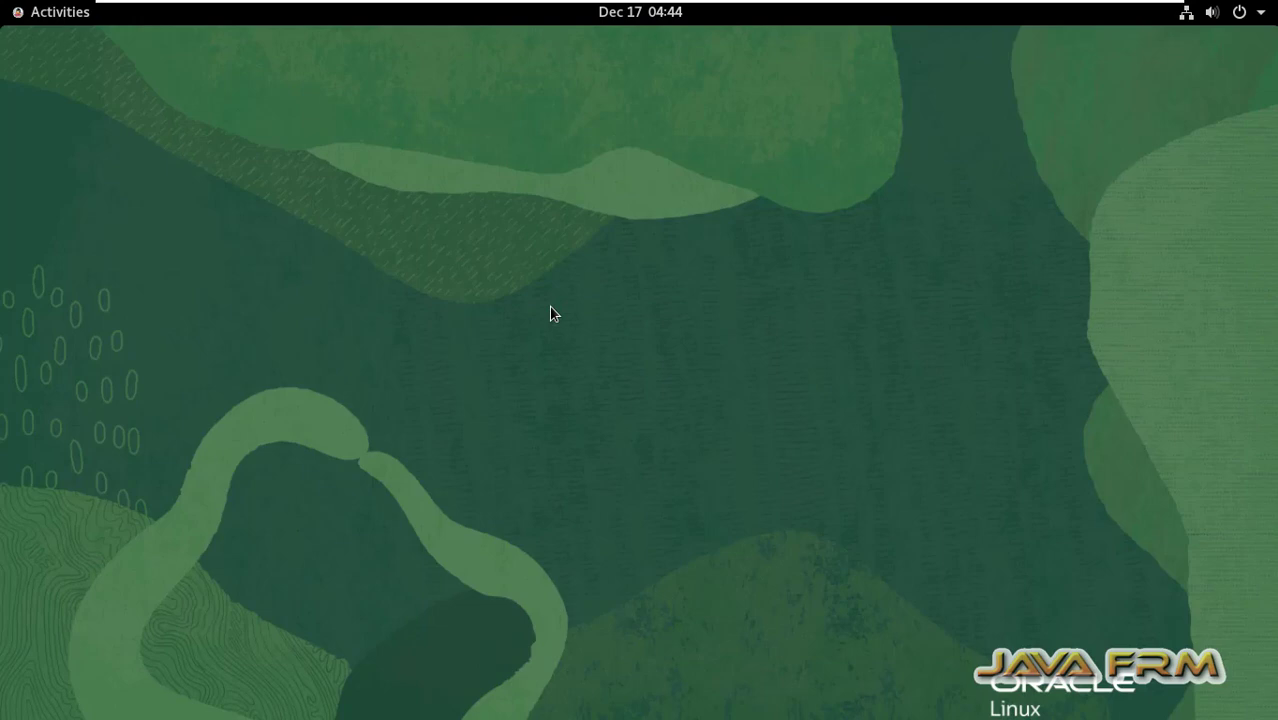
mouse_move(1110, 4)
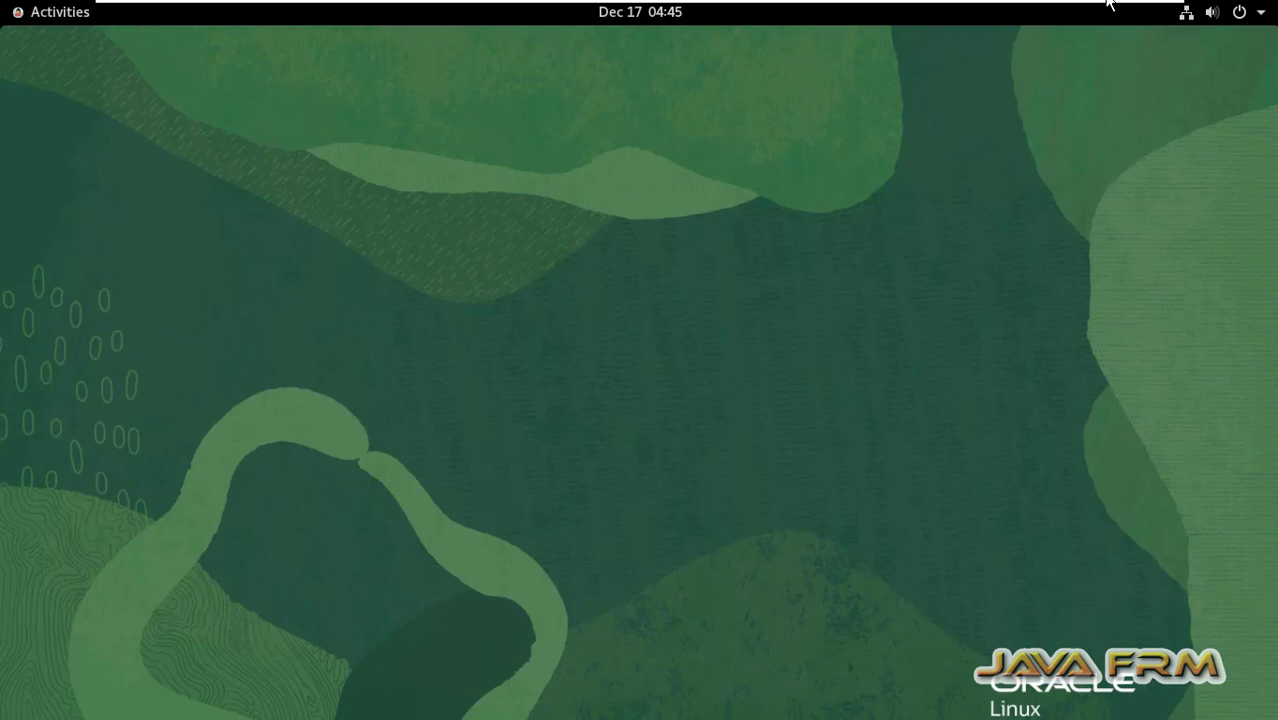